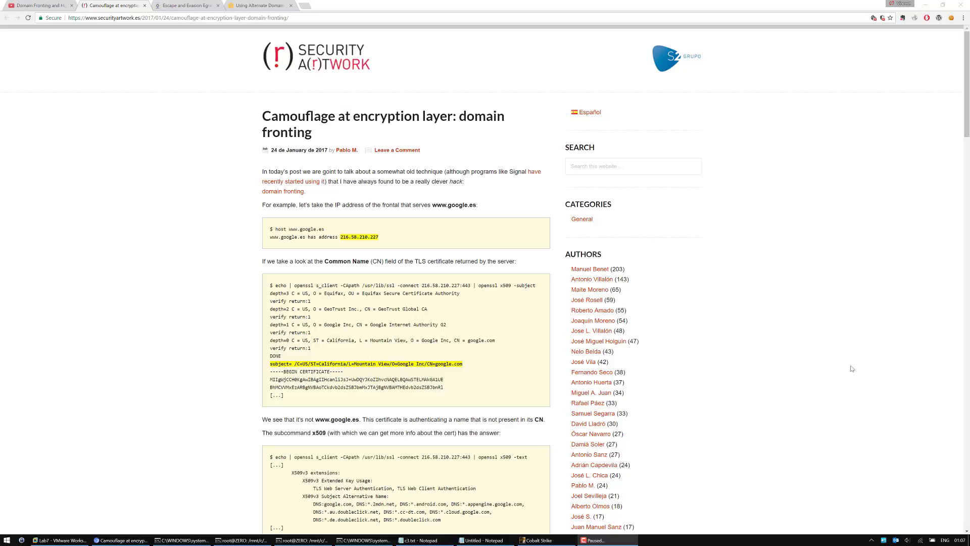
pyautogui.moveTo(793, 410)
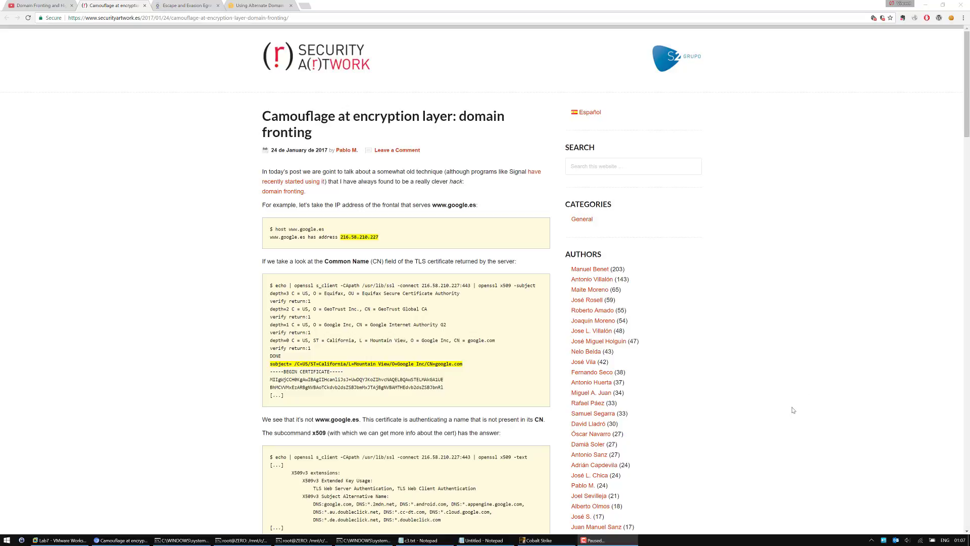
# Bring up the Optiv restricted-networks article at its CloudFront Default Cache Behavior Settings section
pyautogui.scroll(-3)
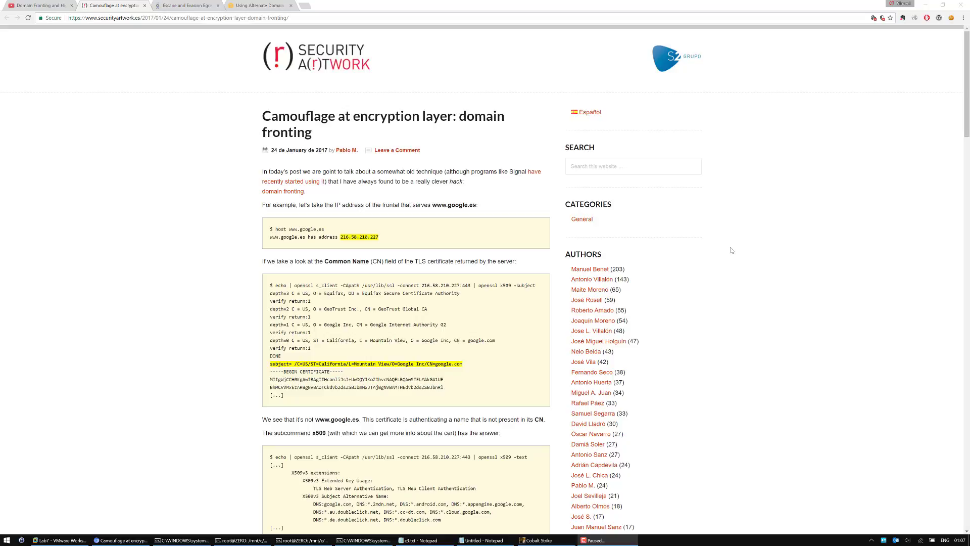
pyautogui.moveTo(691, 239)
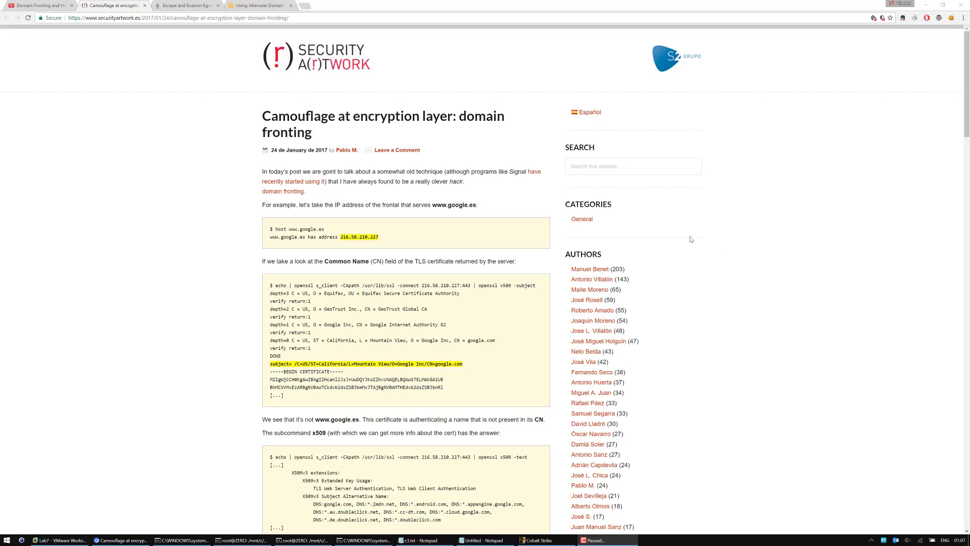
pyautogui.moveTo(592, 147)
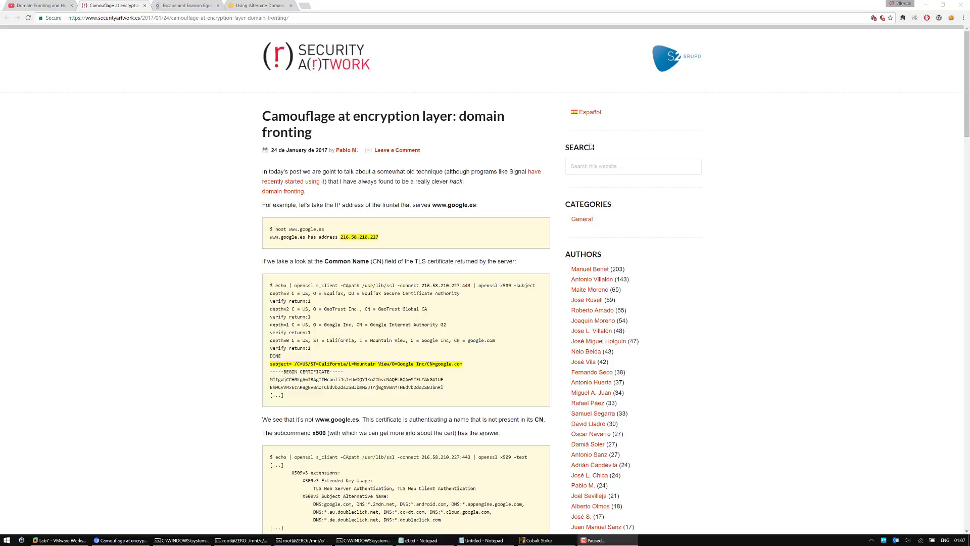
pyautogui.scroll(-3)
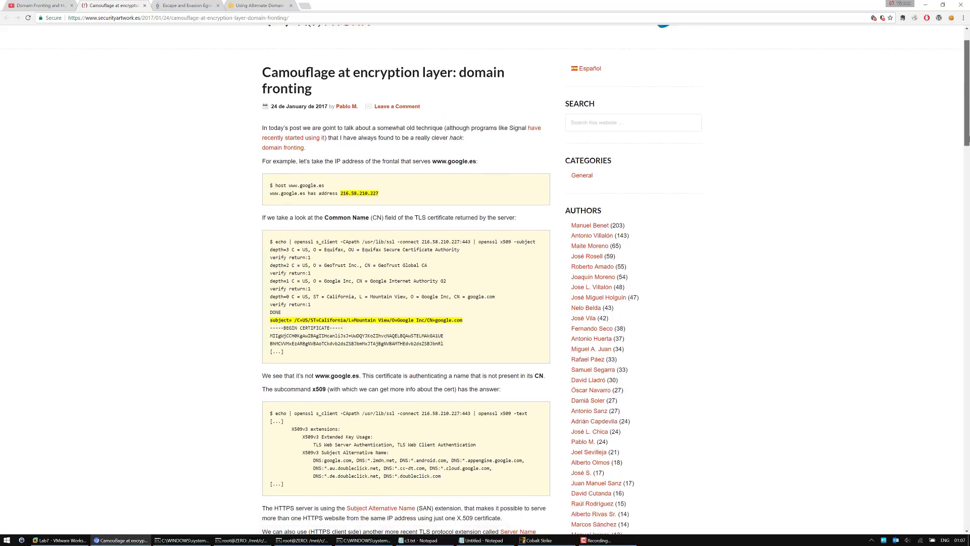
pyautogui.scroll(-3)
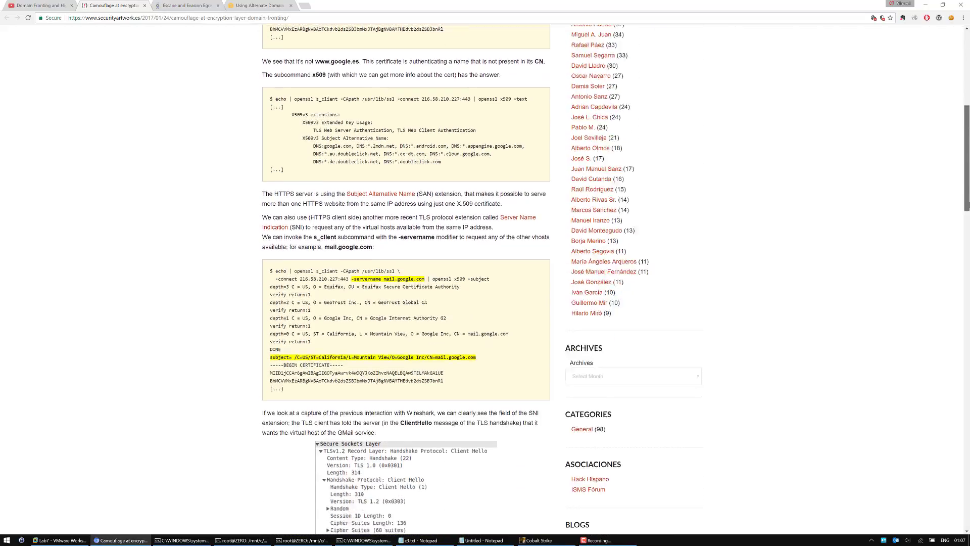
pyautogui.scroll(-3)
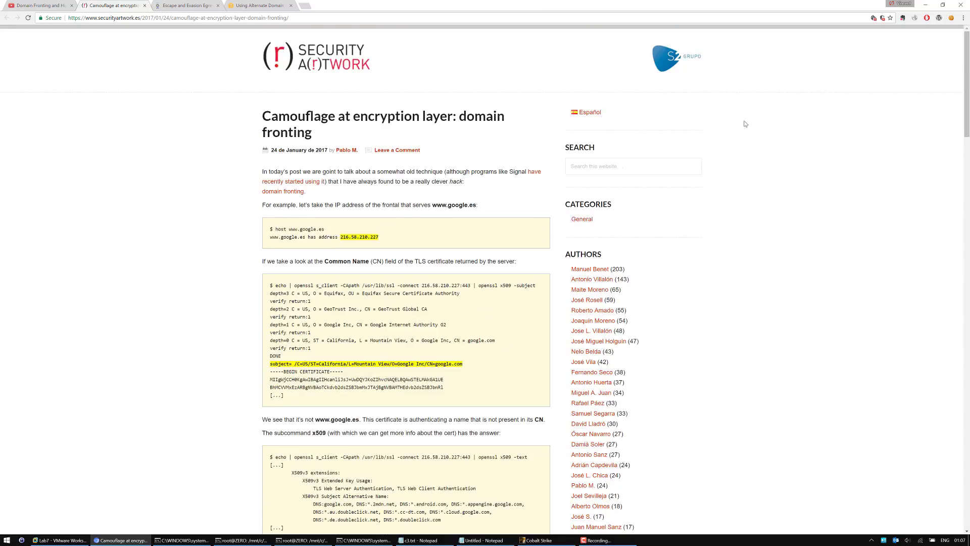
pyautogui.moveTo(496, 158)
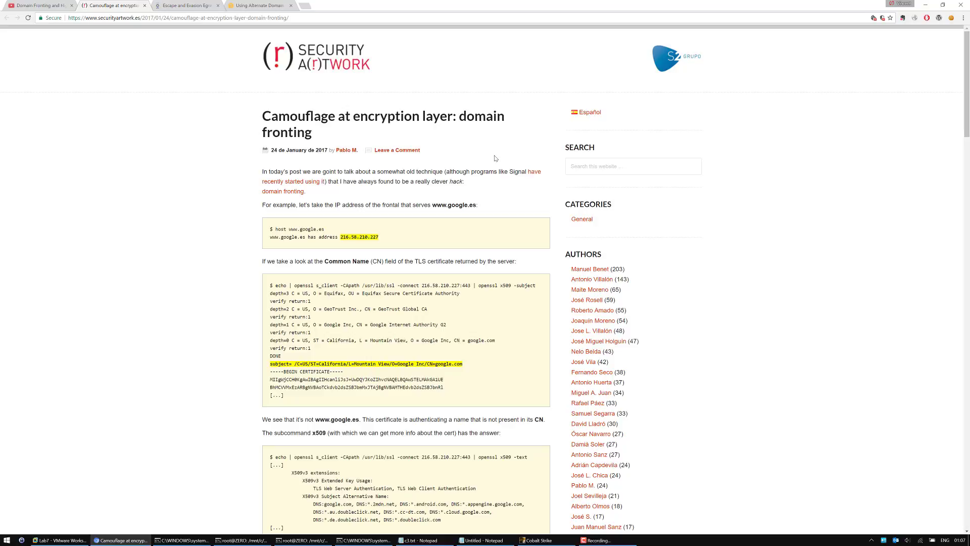
pyautogui.moveTo(485, 157)
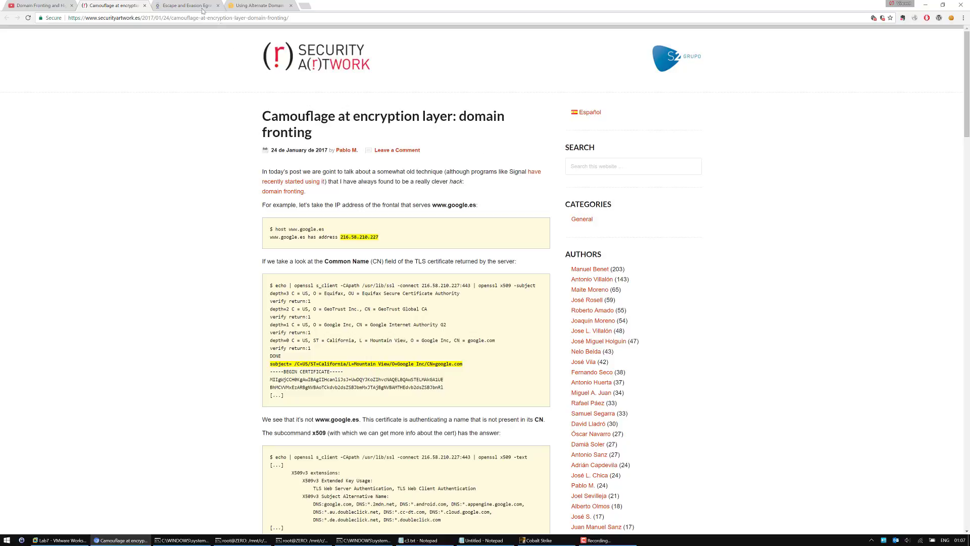
pyautogui.click(184, 6)
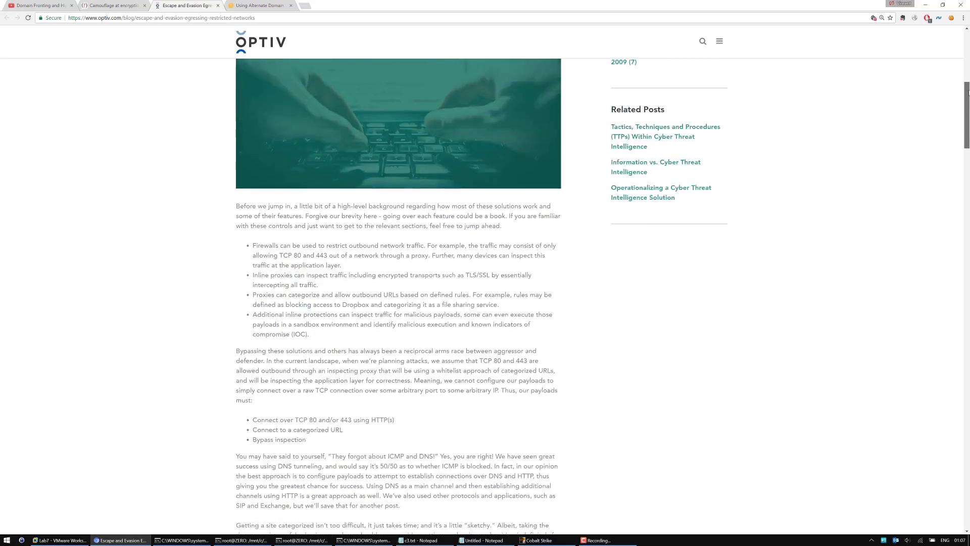
pyautogui.scroll(3)
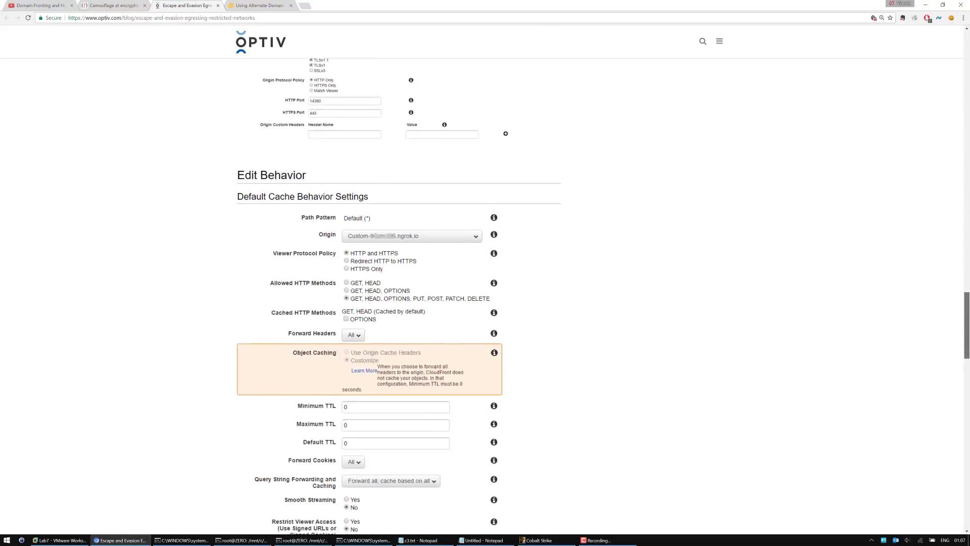
pyautogui.scroll(-3)
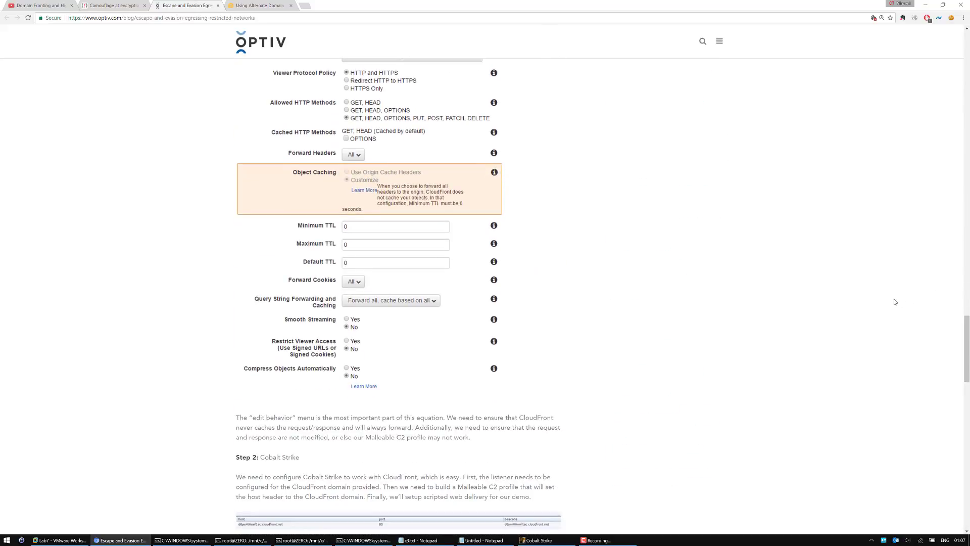
pyautogui.moveTo(841, 295)
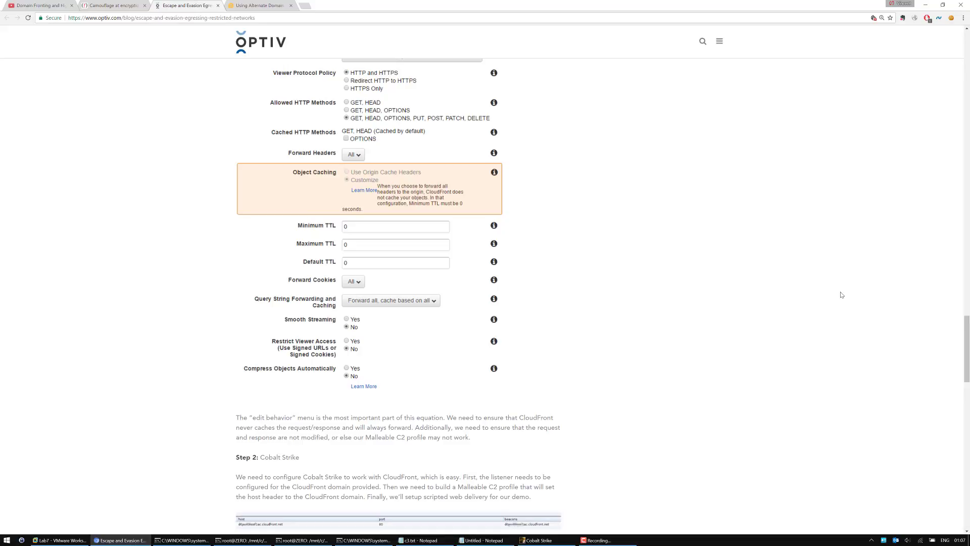
# Return to the YouTube video 'Domain Fronting and High-trust Redirectors with Cobalt Strike'
pyautogui.click(38, 8)
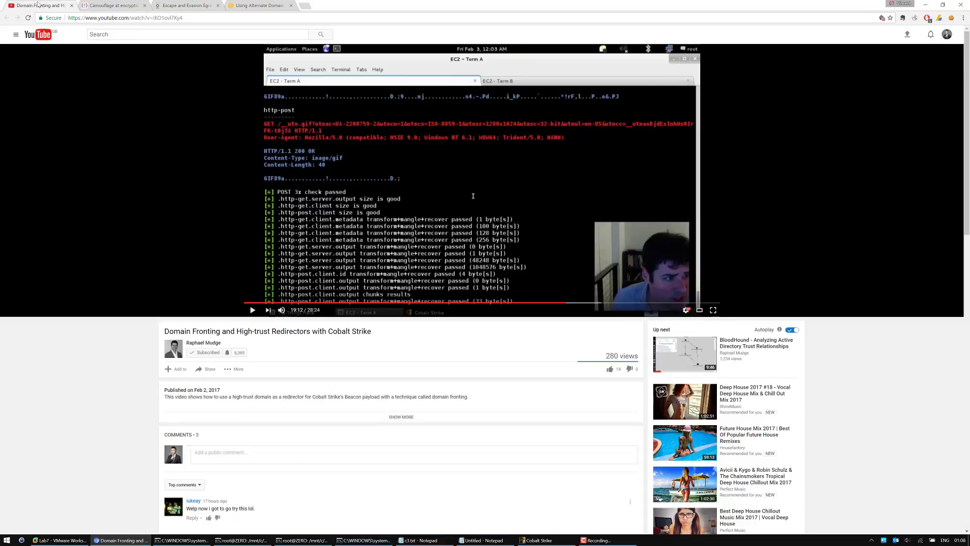
pyautogui.moveTo(50, 48)
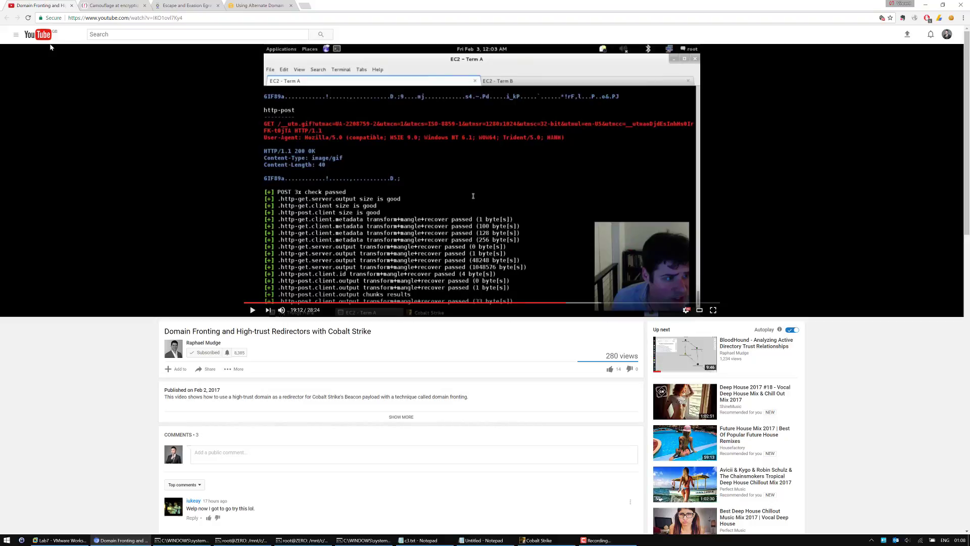
pyautogui.moveTo(850, 80)
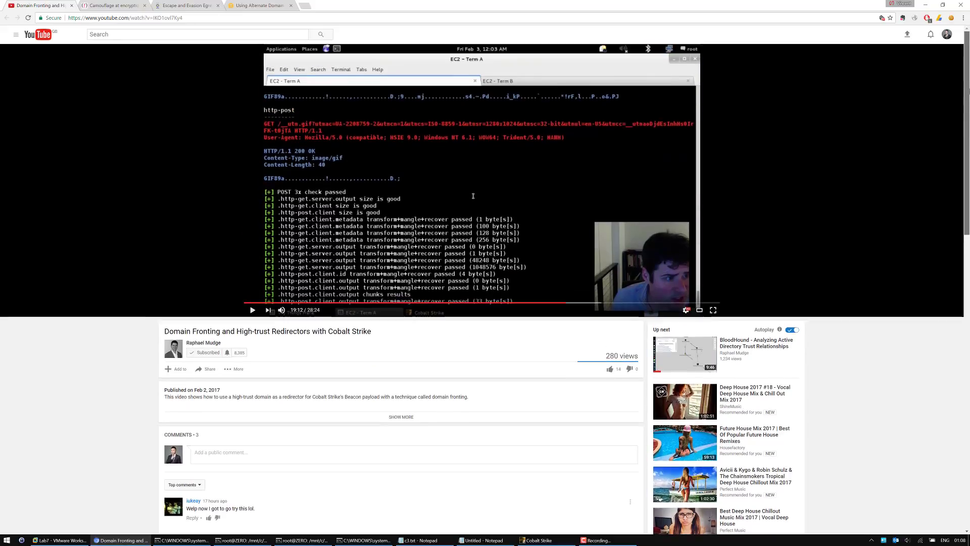
pyautogui.moveTo(739, 180)
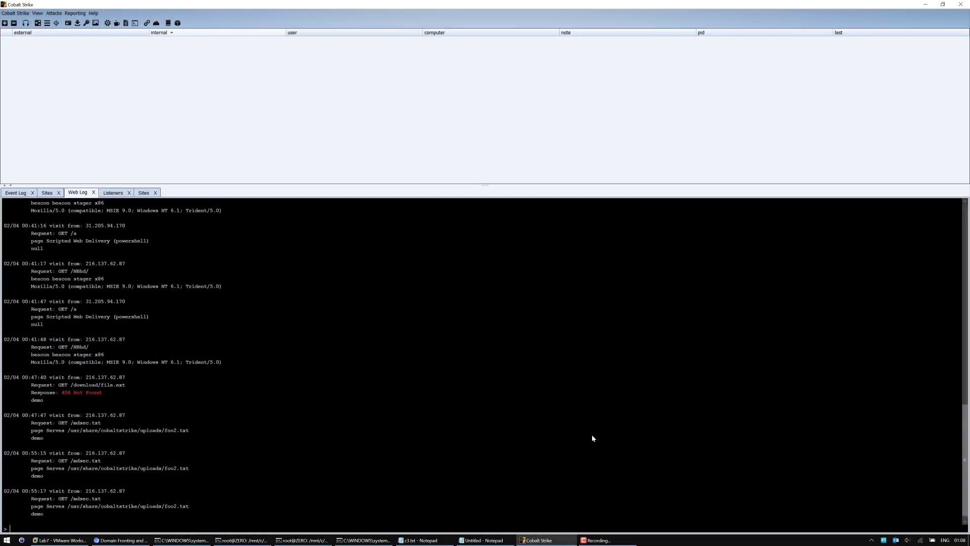
# Show the 'test' beacon_http reverse_http listener on port 80 with tumblr and az.gov beacon hosts
pyautogui.click(113, 192)
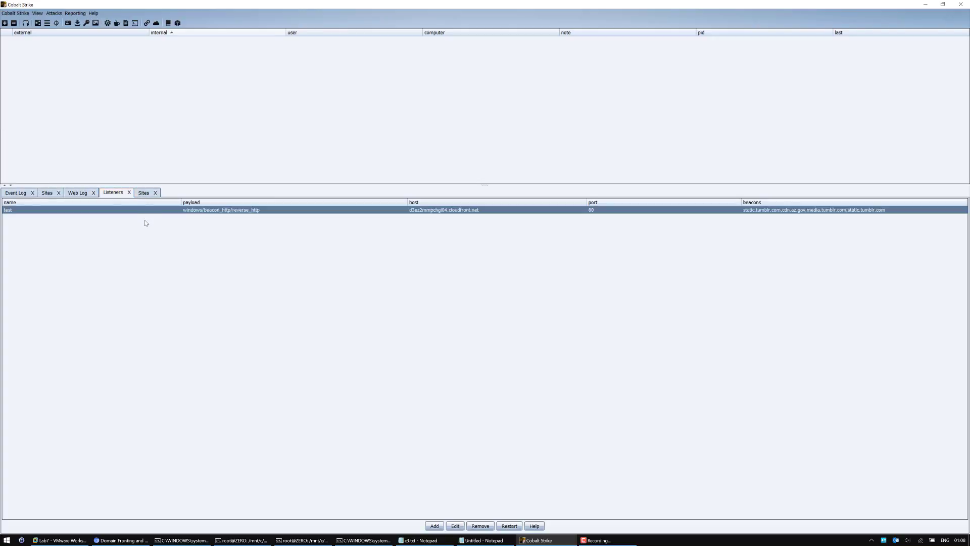
pyautogui.moveTo(462, 217)
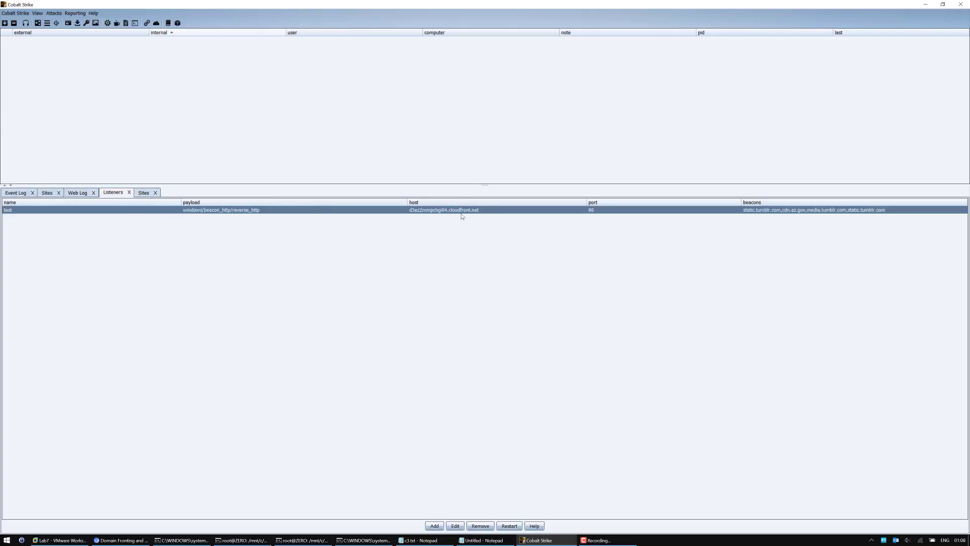
pyautogui.moveTo(406, 211)
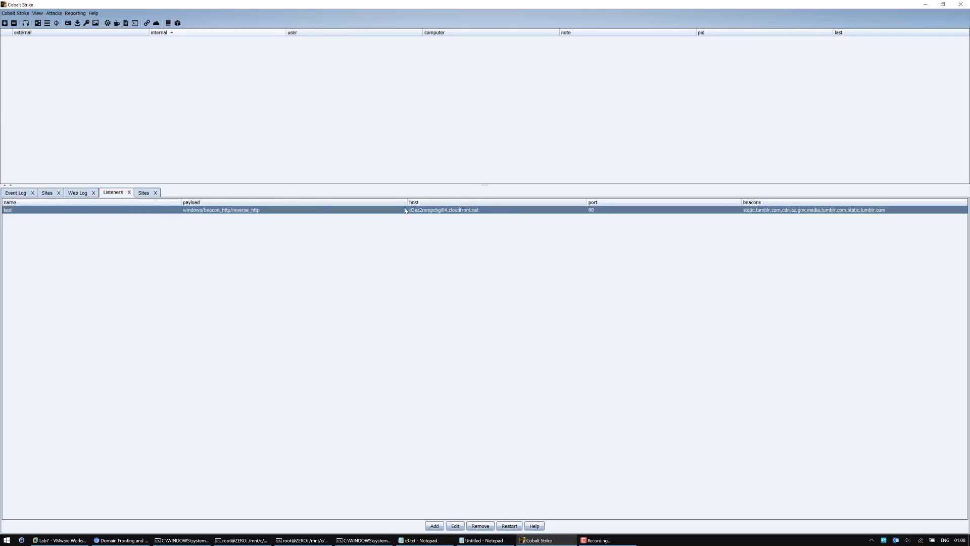
pyautogui.moveTo(924, 192)
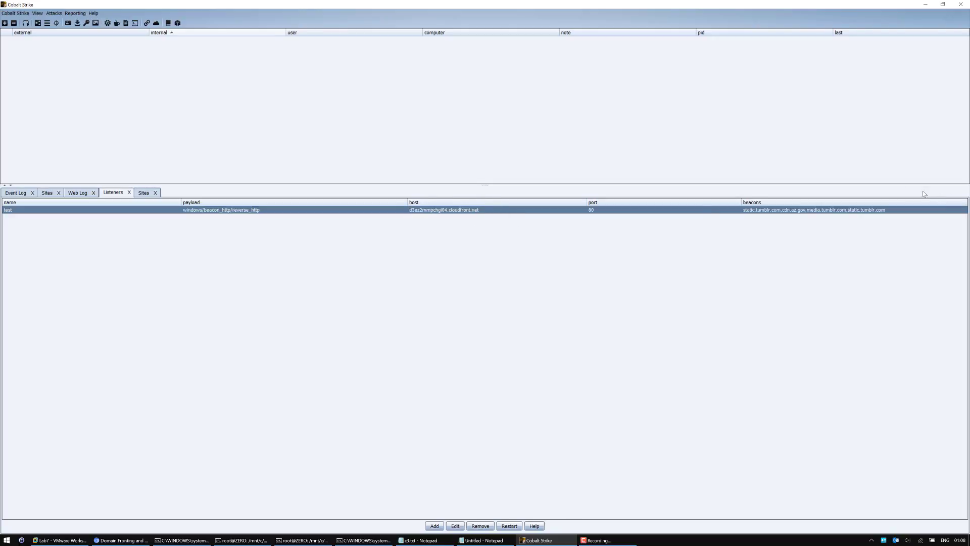
pyautogui.moveTo(167, 191)
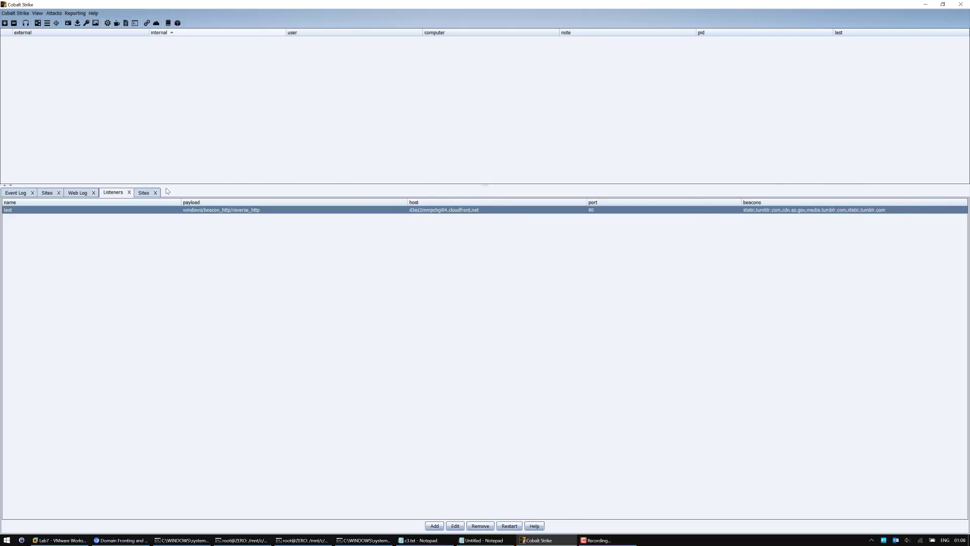
pyautogui.moveTo(756, 219)
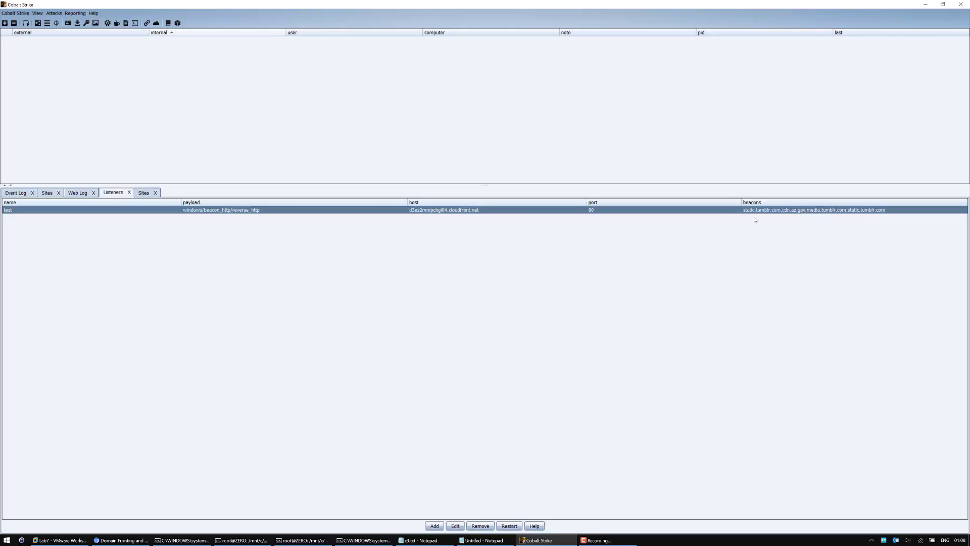
pyautogui.moveTo(758, 223)
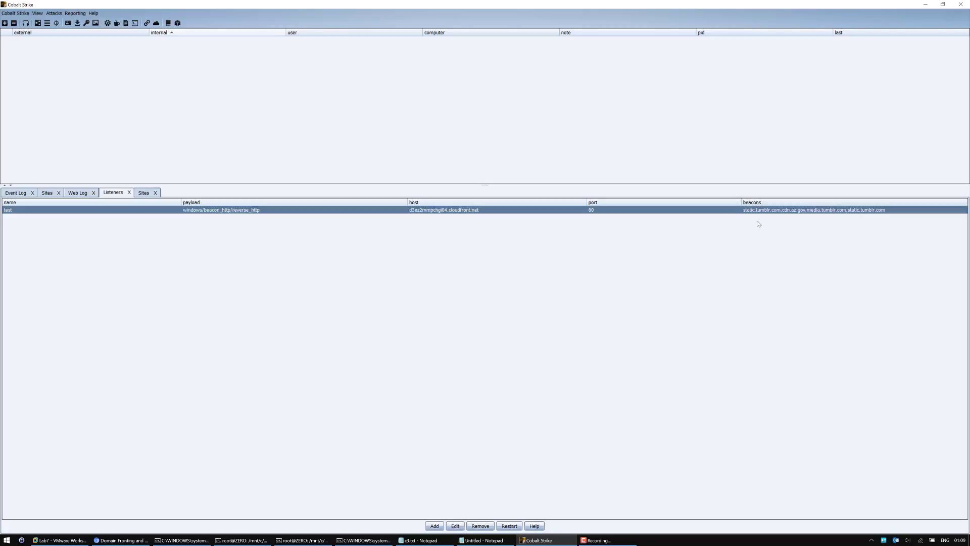
pyautogui.moveTo(635, 238)
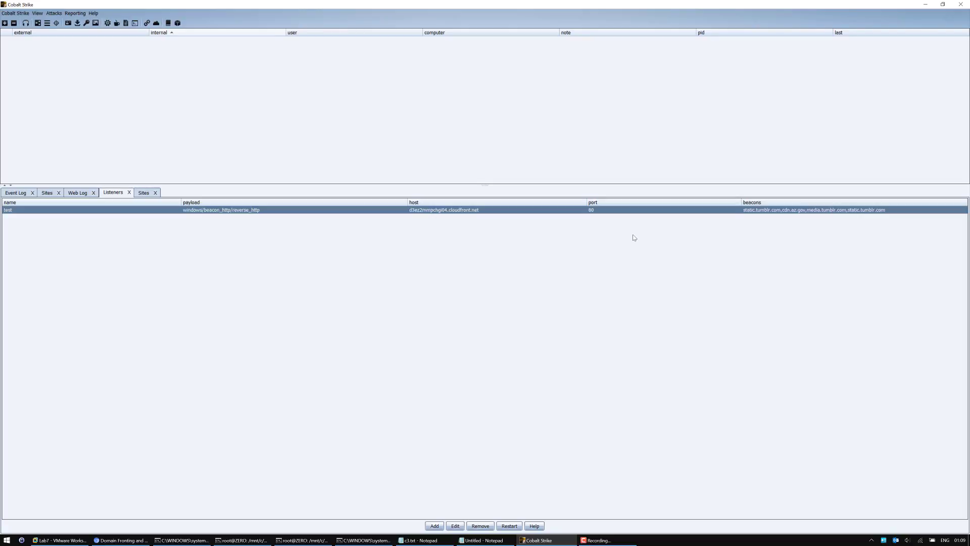
pyautogui.moveTo(176, 528)
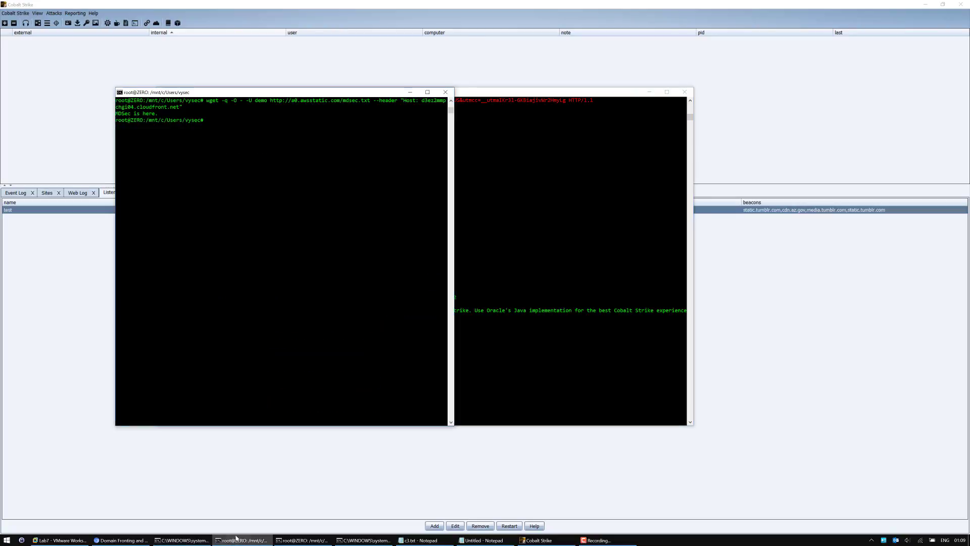
# Rerun wget for a0.awsstatic.com/mdsec.txt with the CloudFront Host header, getting 'MDSec is here.' back
pyautogui.press('Return')
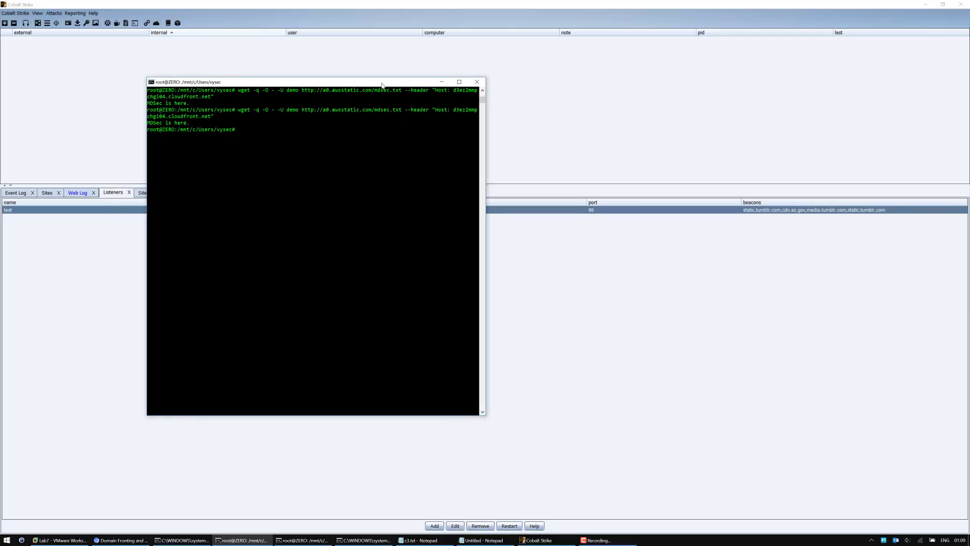
pyautogui.write('wget -q -O - -U demo http://a0.awsstatic.com/mdsec.txt --header "Host: d3ez2mmpchgi04.cloudfront.net"')
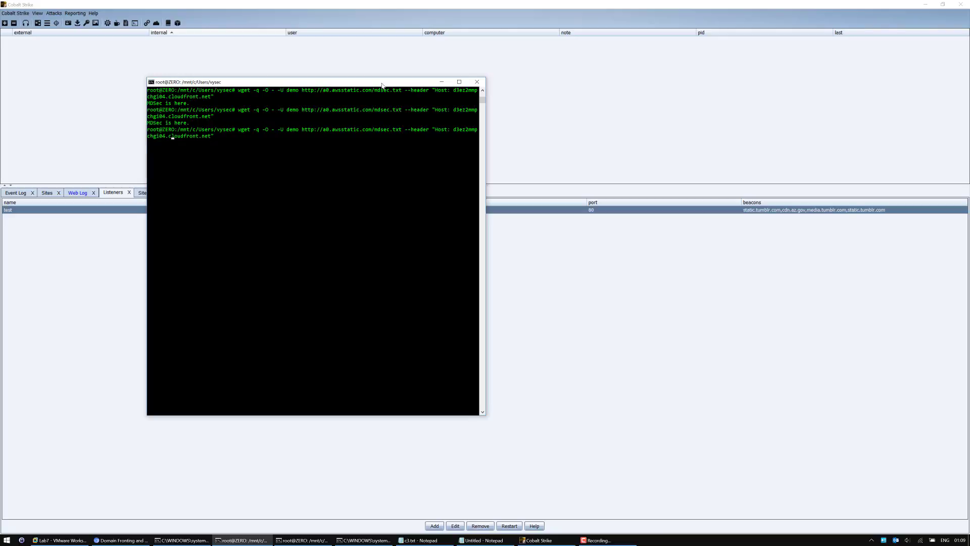
pyautogui.press('Return')
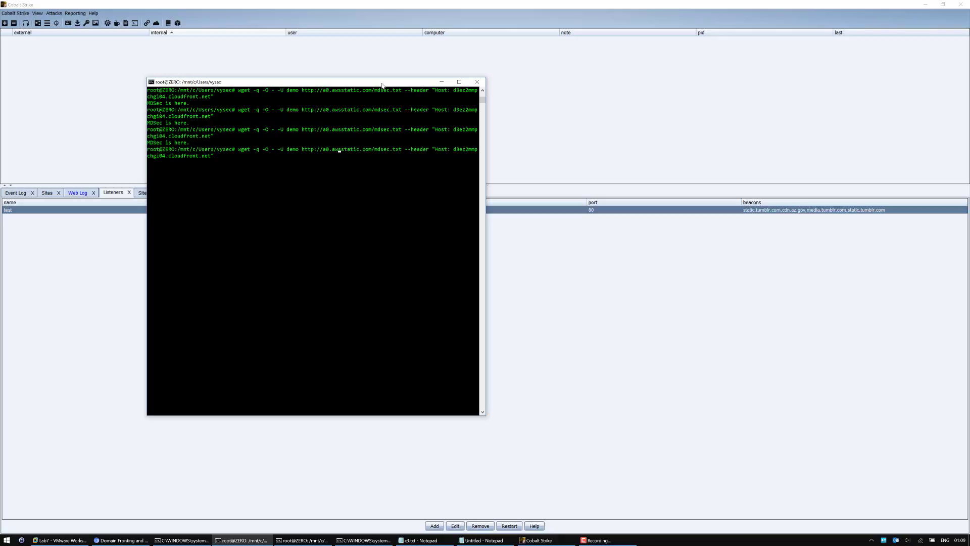
pyautogui.moveTo(240, 149)
pyautogui.write('wget -q -O - -U demo http://r0.awsstatic.com/mdsec.txt --header "Host: d3ez2mmpchgi04.cloudfront.net"')
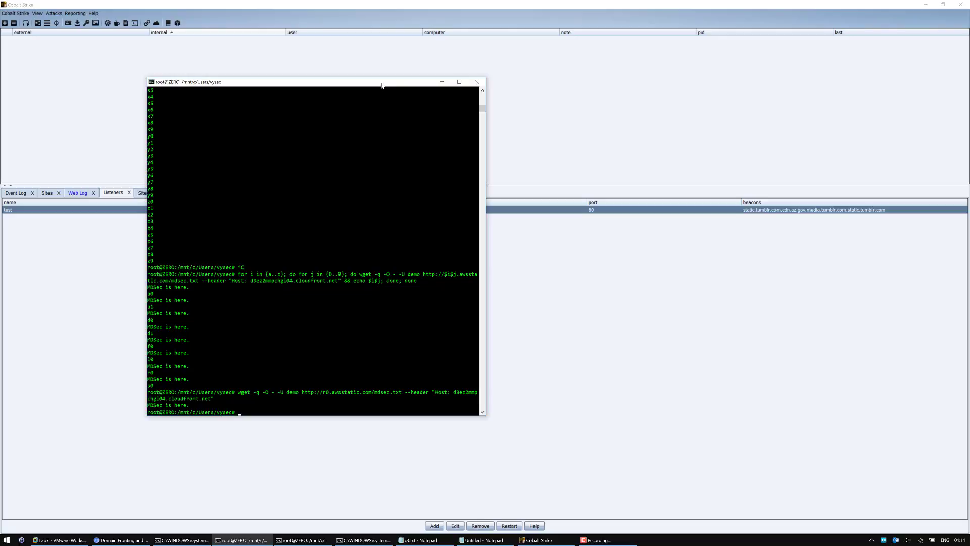
# Review the CloudFront alternate-domain-names guide's dig example showing a CNAME to cloudfront.net
pyautogui.click(116, 539)
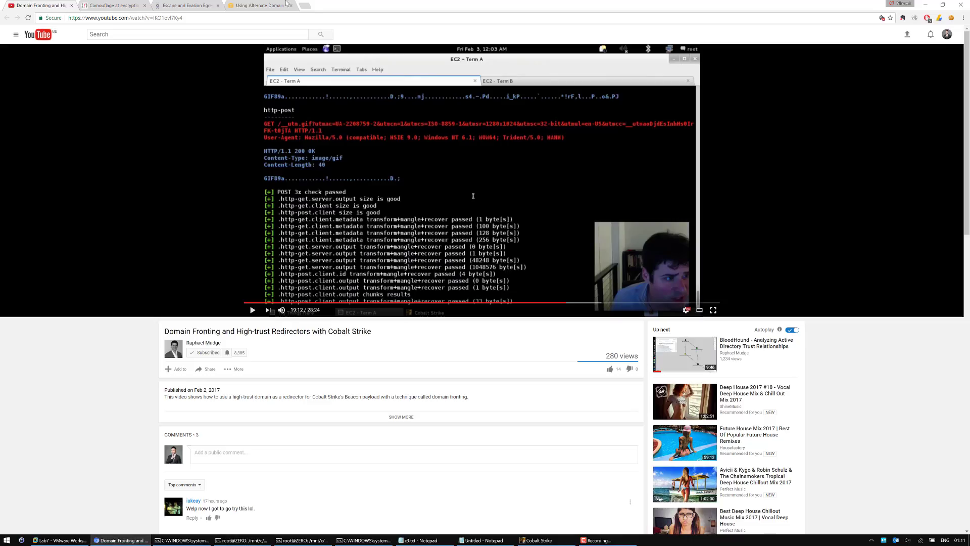
pyautogui.click(259, 5)
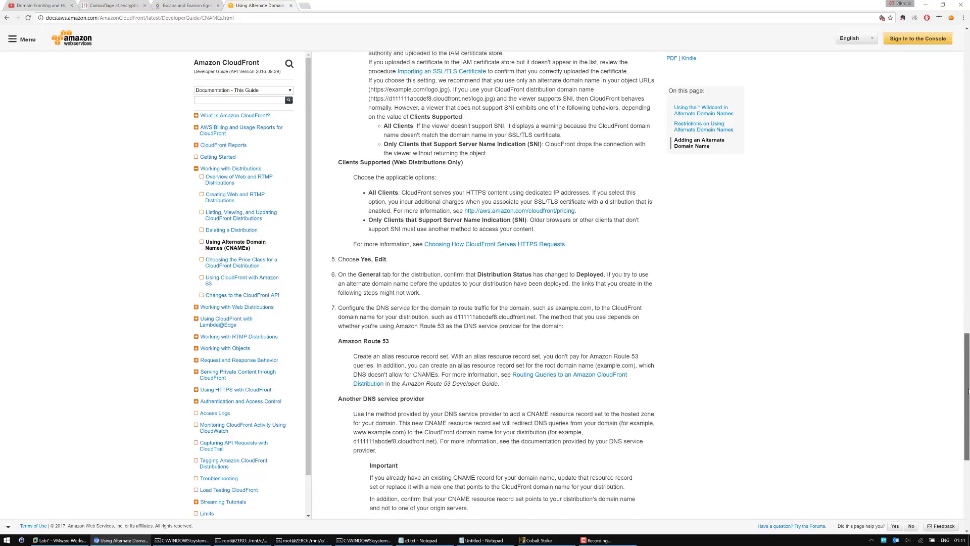
pyautogui.scroll(-3)
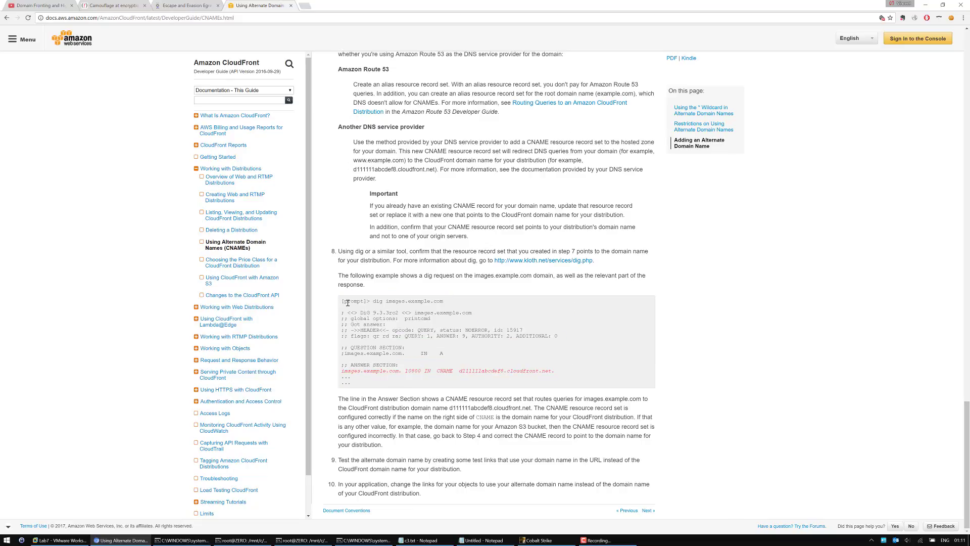
pyautogui.moveTo(347, 303); pyautogui.dragTo(436, 384)
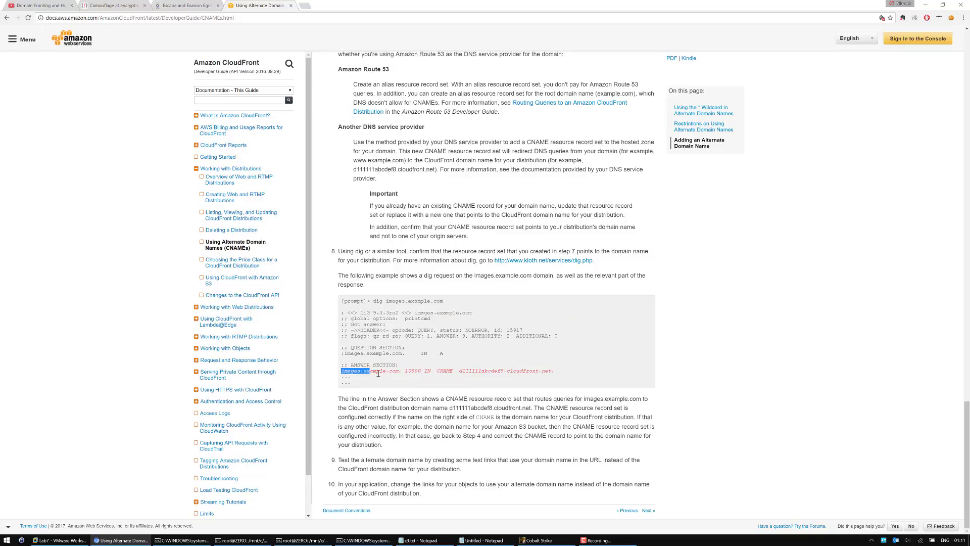
pyautogui.click(495, 380)
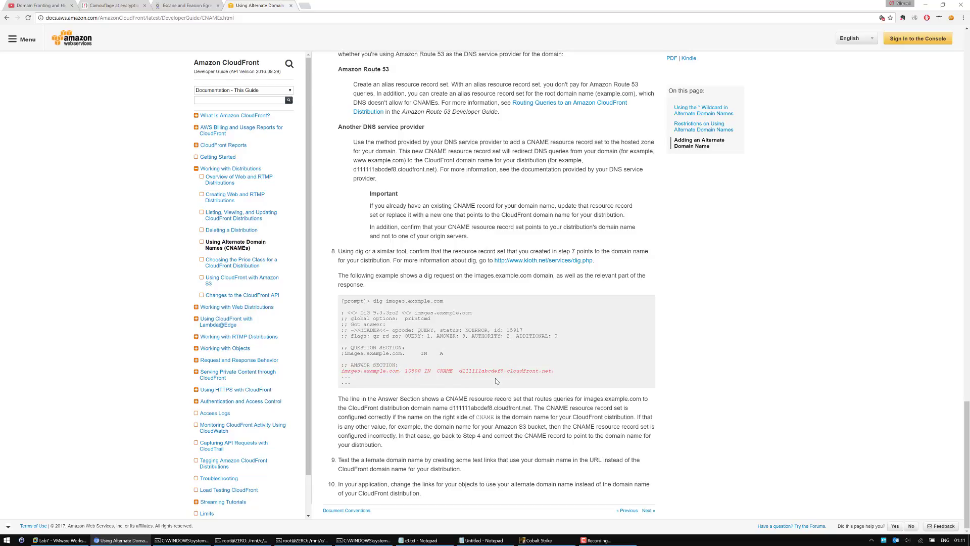
pyautogui.doubleClick(493, 370)
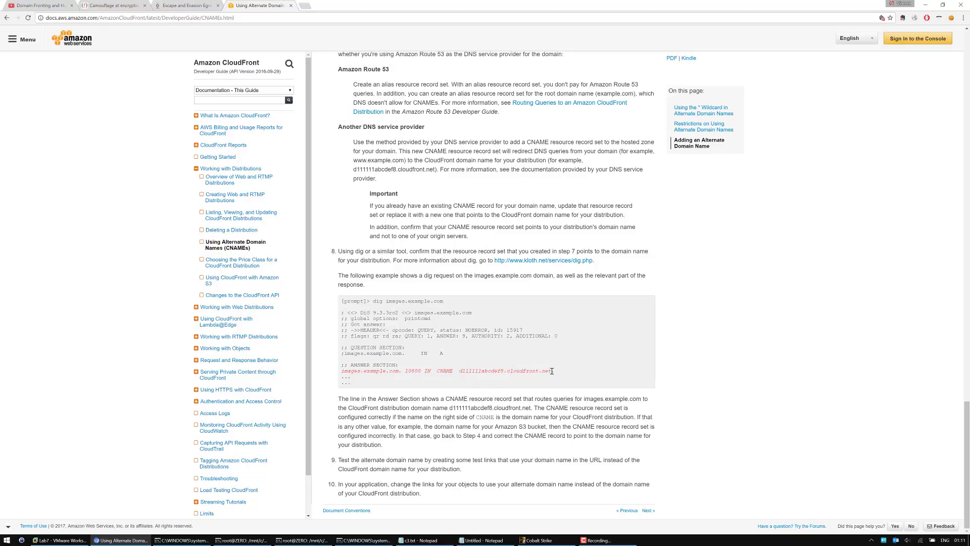
pyautogui.moveTo(581, 339)
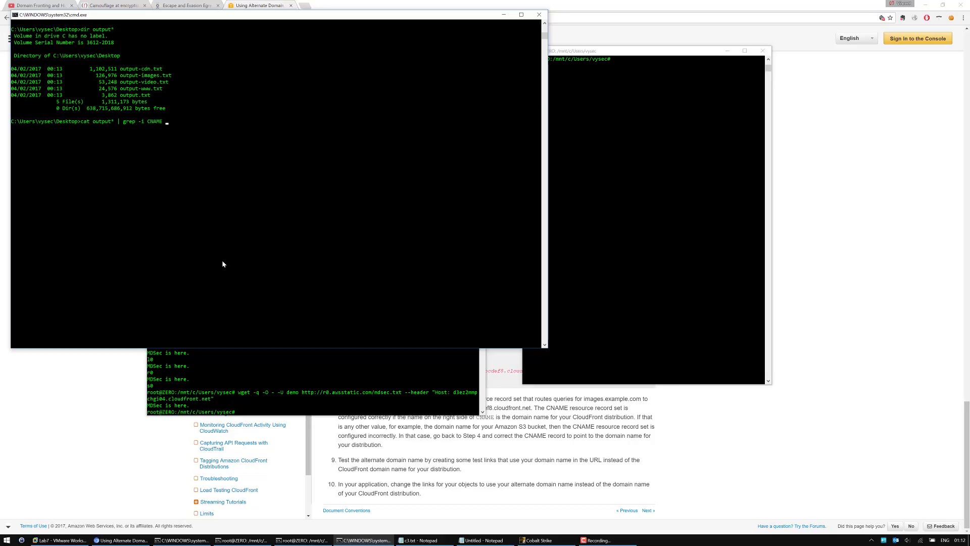
pyautogui.write('| grep -i .gov')
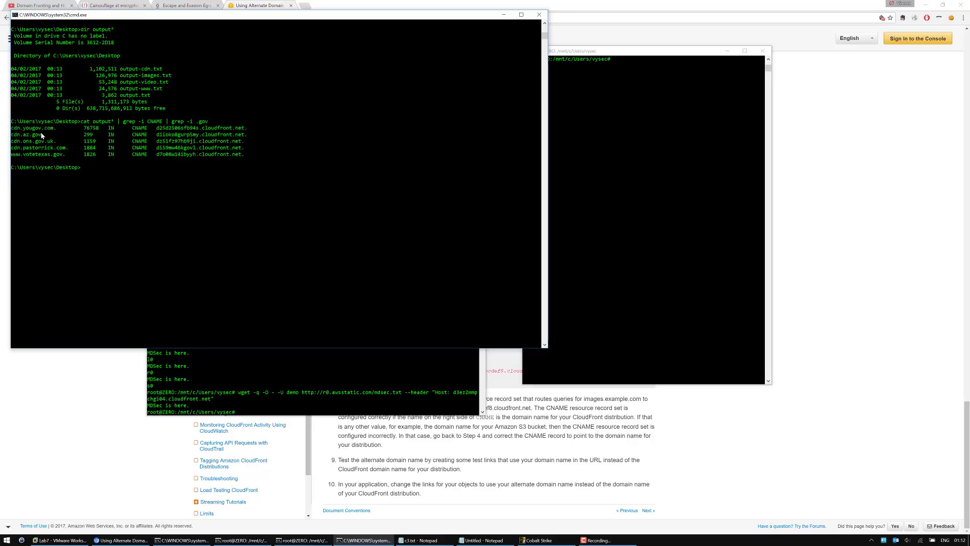
# Grep saved DNS output for .gov and tumblr CloudFront CNAMEs, copying cdn.az.gov for a fronted wget
pyautogui.moveTo(12, 133); pyautogui.dragTo(44, 133)
pyautogui.write('cat output* | grep -i CNAME | grep -i')
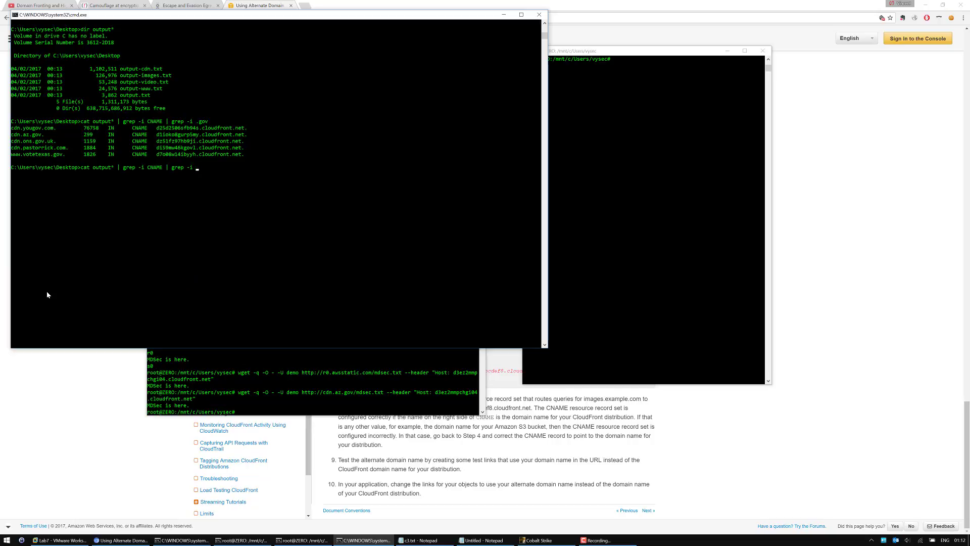
pyautogui.write('tumblr')
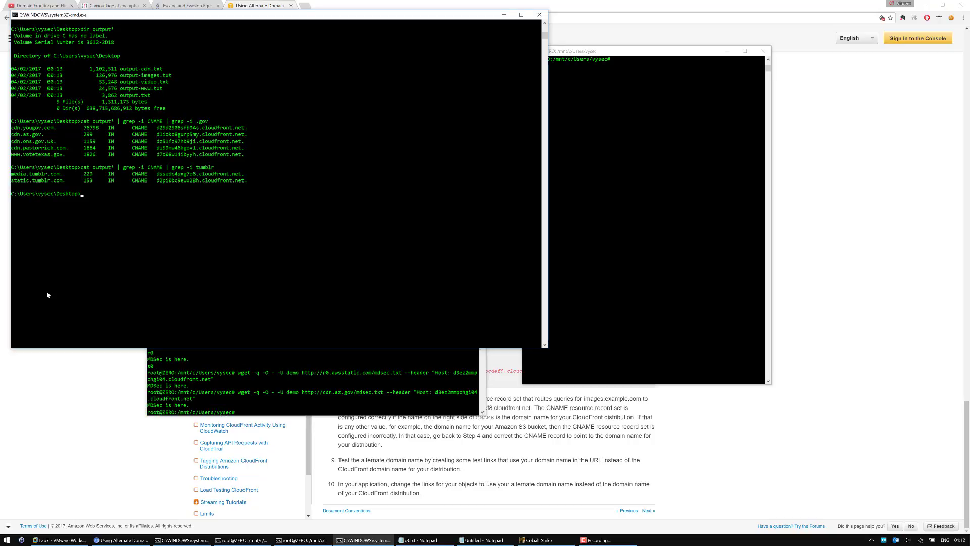
pyautogui.moveTo(220, 390)
pyautogui.write('wget -q -O - -U demo http://media.tumblr.com/mdsec.txt --header "Host: d3ez2mmpchg104.cloudfront.net')
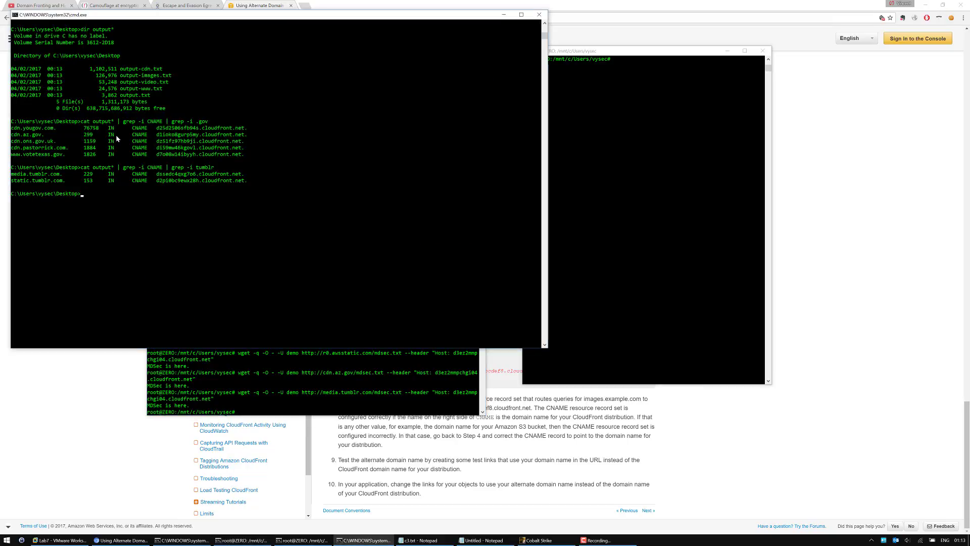
pyautogui.write('cat output* | grep -i CNAME | grep -i i')
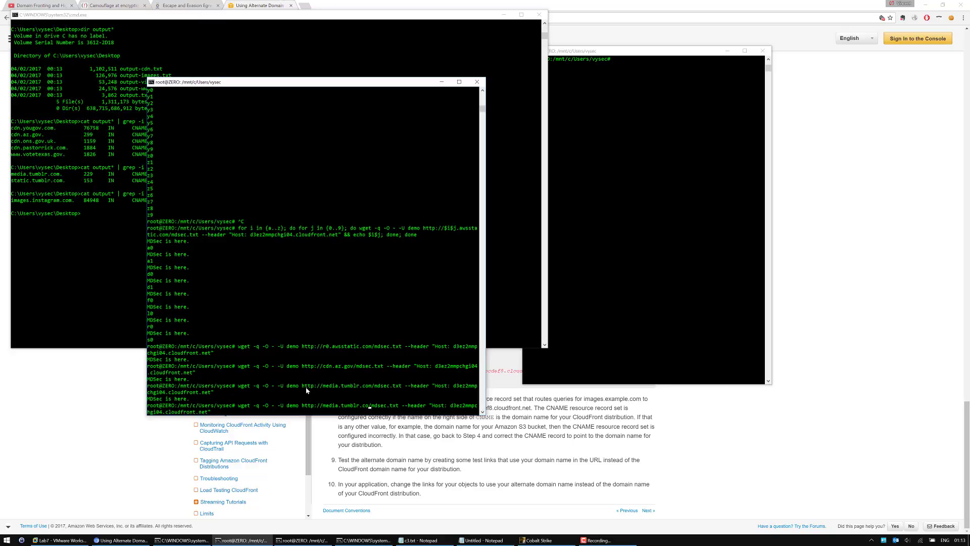
# Fetch mdsec.txt fronted through images.instagram.com, then count all CNAME records with grep (about 3322)
pyautogui.write('images.instagra')
pyautogui.press('Enter')
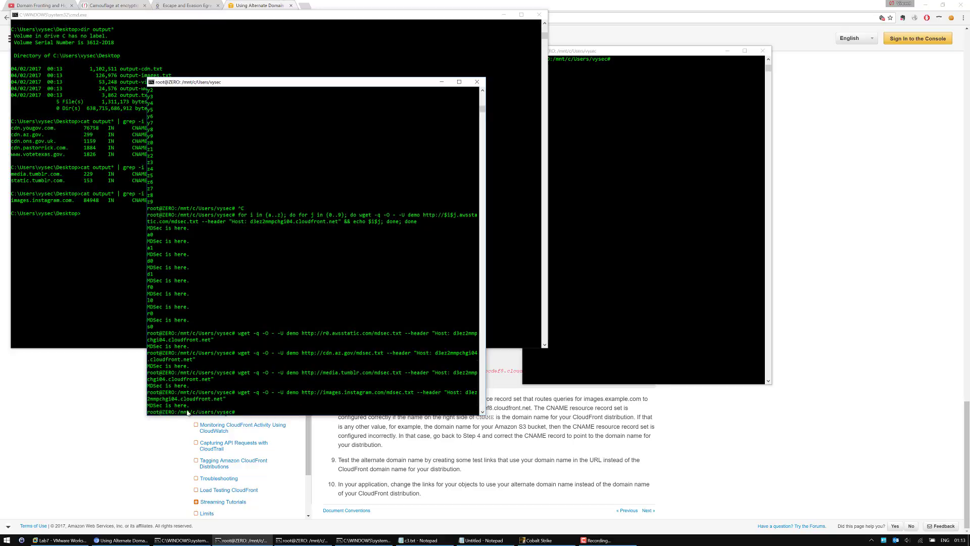
pyautogui.moveTo(422, 402)
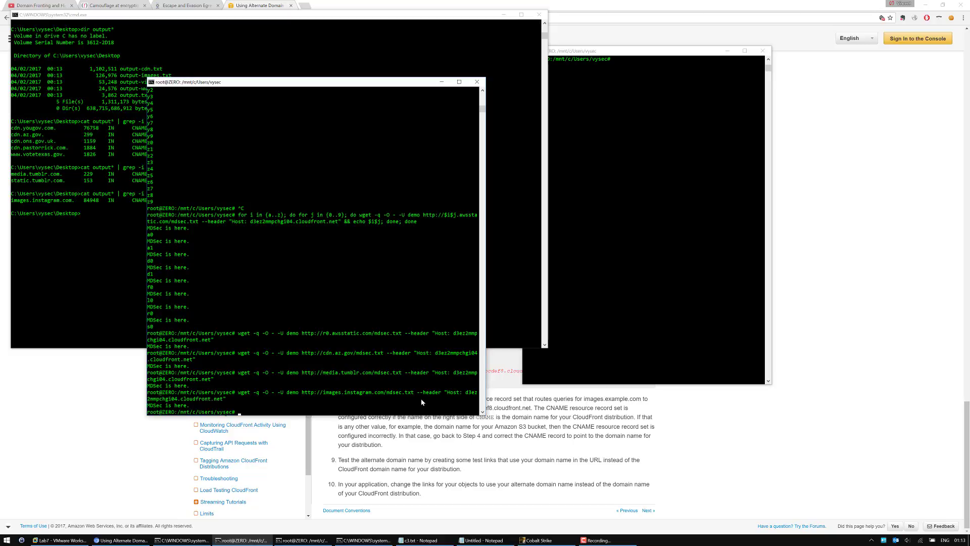
pyautogui.moveTo(377, 398)
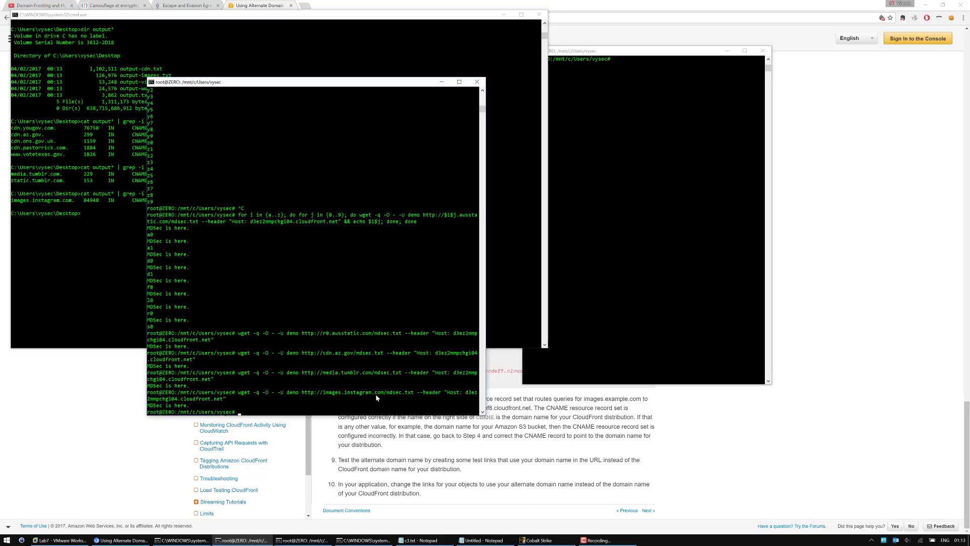
pyautogui.moveTo(449, 399)
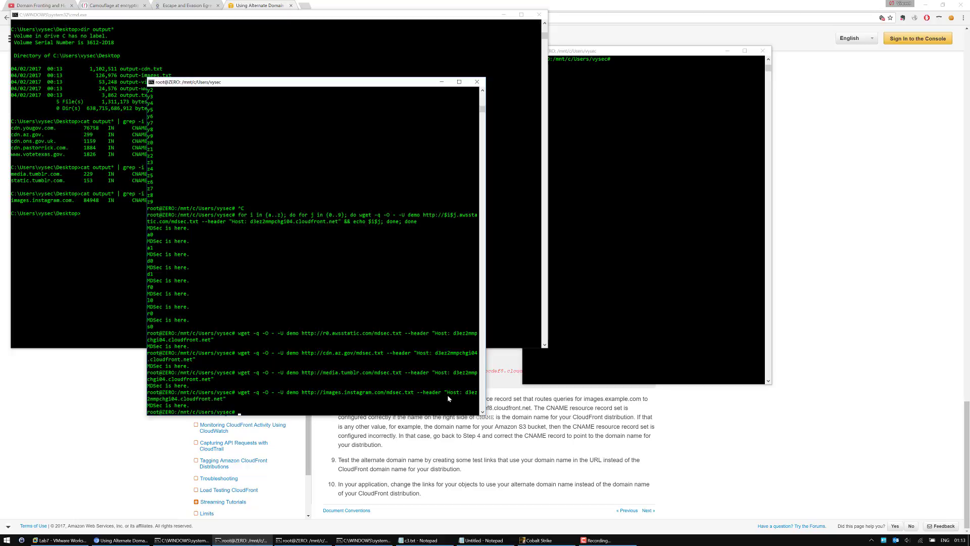
pyautogui.moveTo(443, 383)
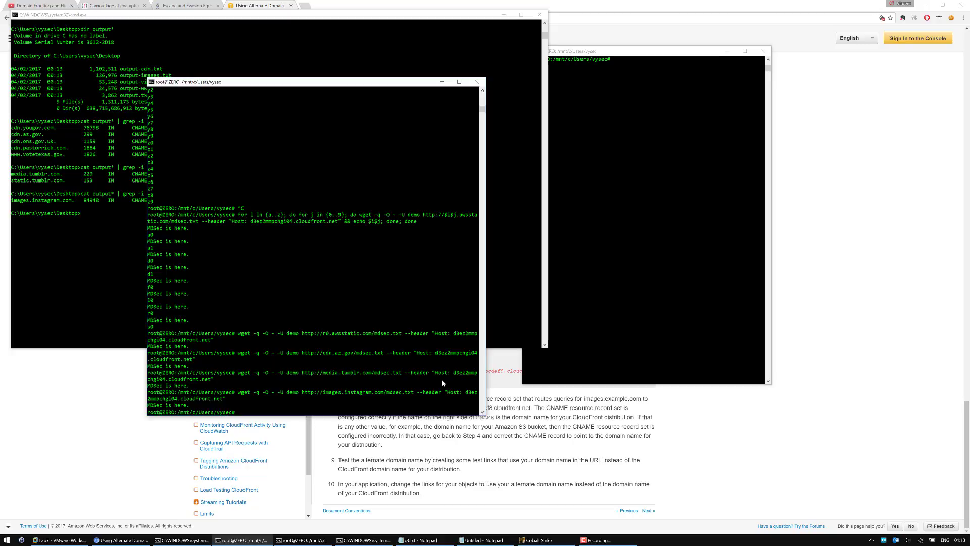
pyautogui.click(483, 540)
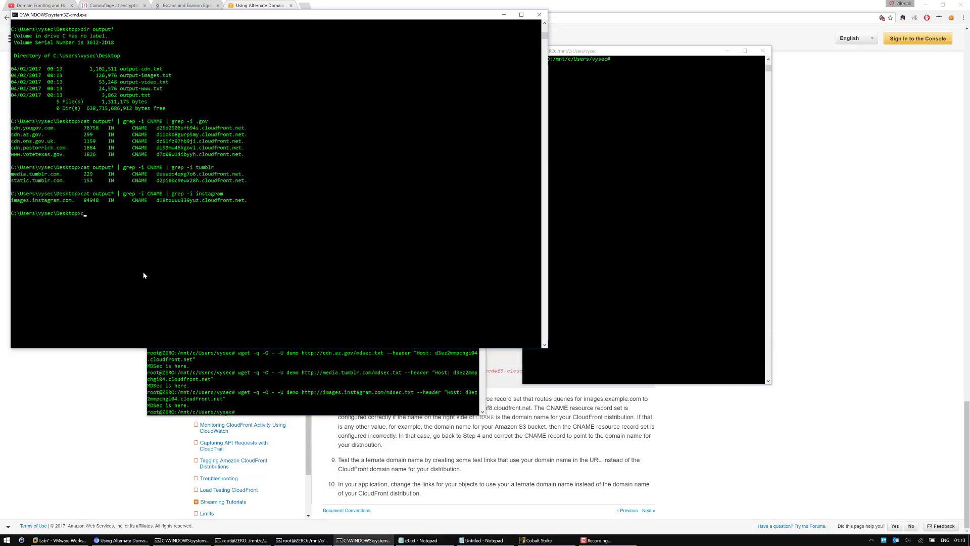
pyautogui.write('cat output* |')
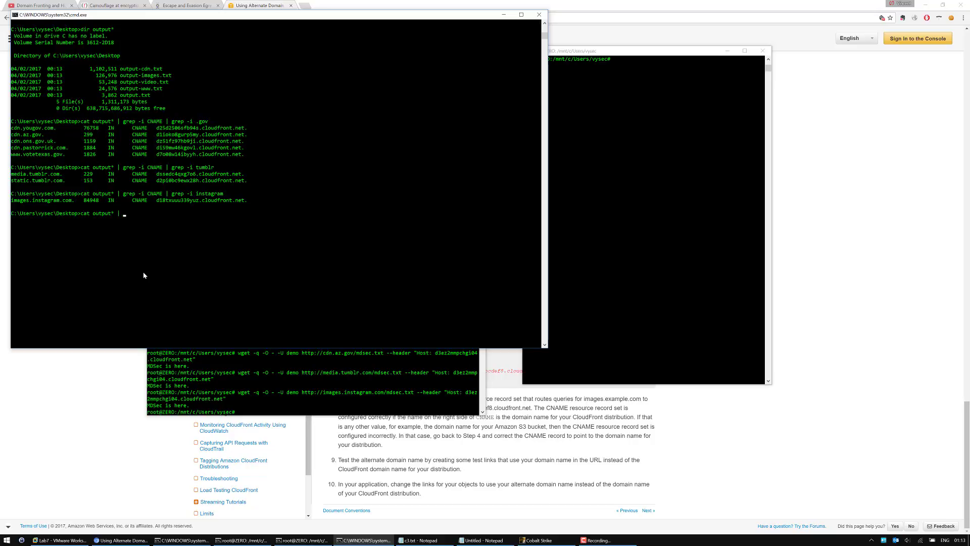
pyautogui.write('grep -i CNAME | wc -l')
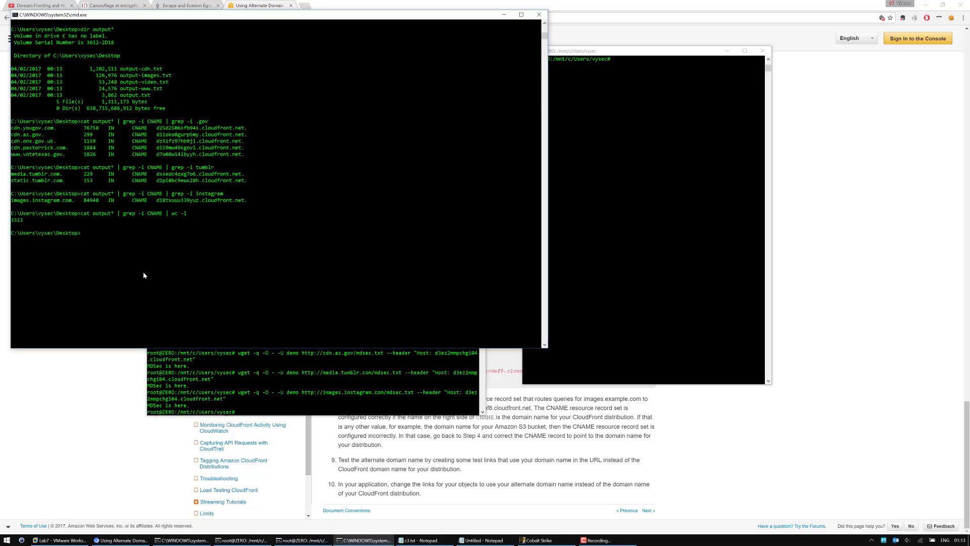
# Edit the test listener's beacon domains to cdn.yougov.com, cdn.az.gov and other fronted hosts and restart it
pyautogui.click(538, 539)
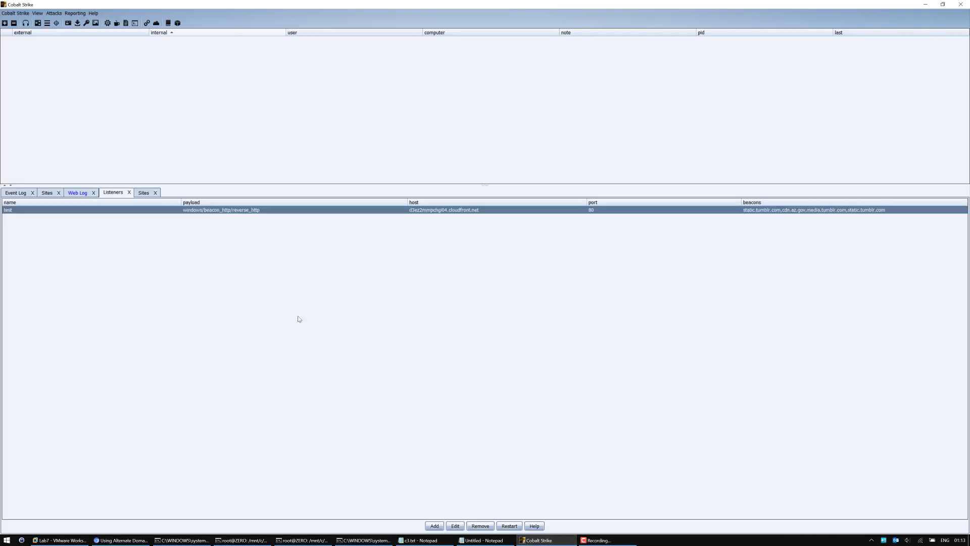
pyautogui.click(456, 526)
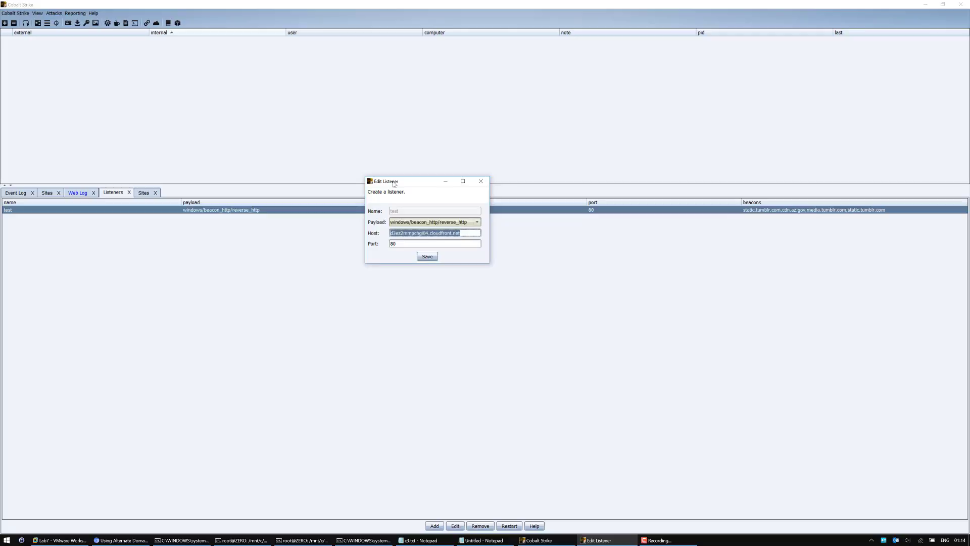
pyautogui.moveTo(431, 277)
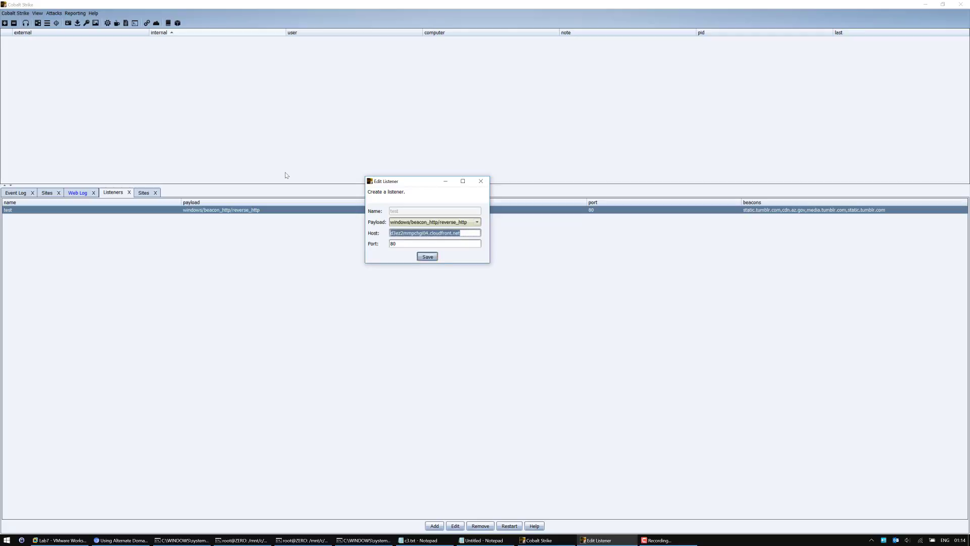
pyautogui.click(427, 256)
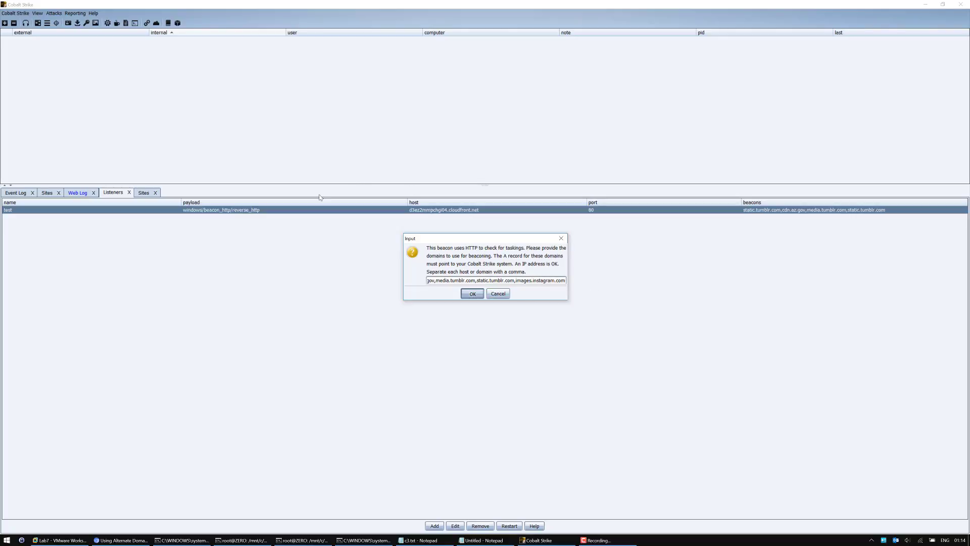
pyautogui.click(473, 293)
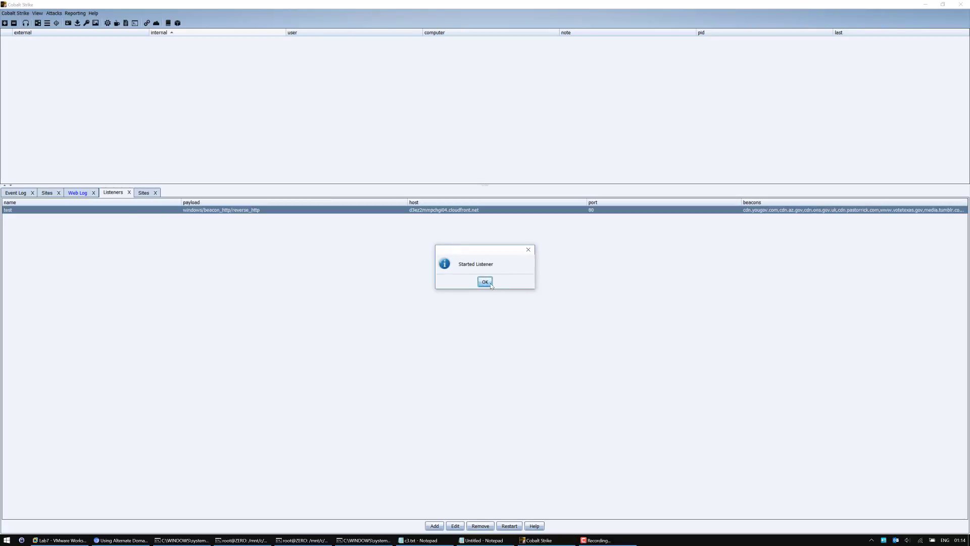
# Copy the /a PowerShell Scripted Web Delivery URL from Sites, check the Web Log, and move to the Lab7 victim VM
pyautogui.click(485, 281)
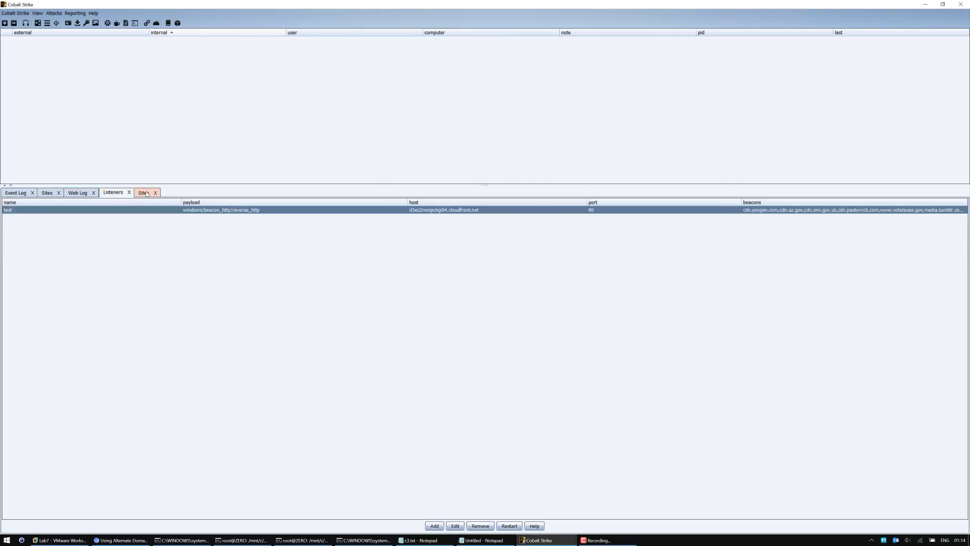
pyautogui.click(467, 525)
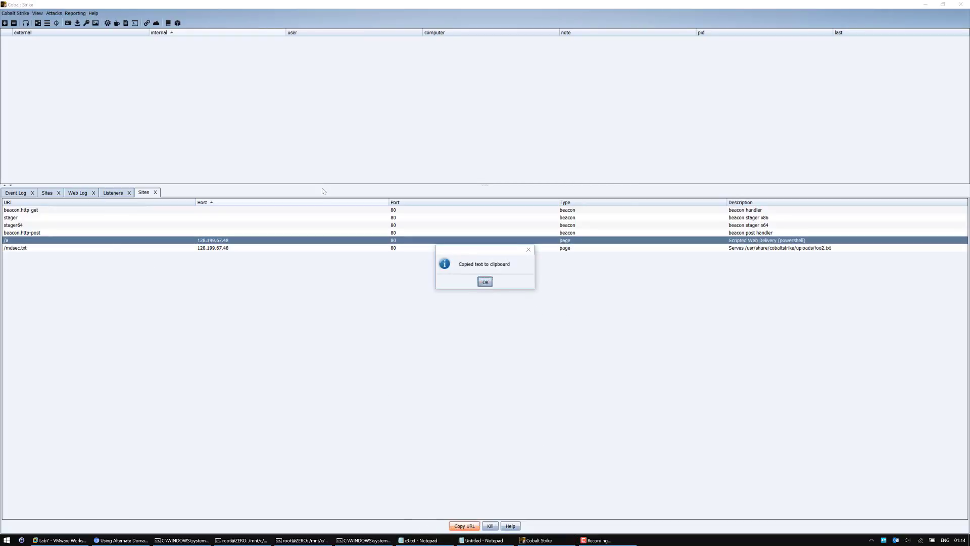
pyautogui.click(485, 281)
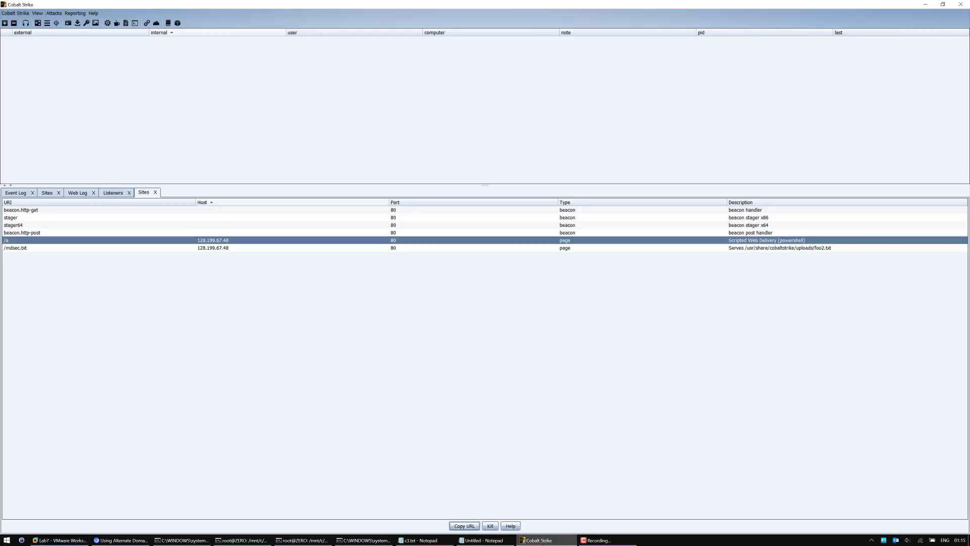
pyautogui.click(77, 192)
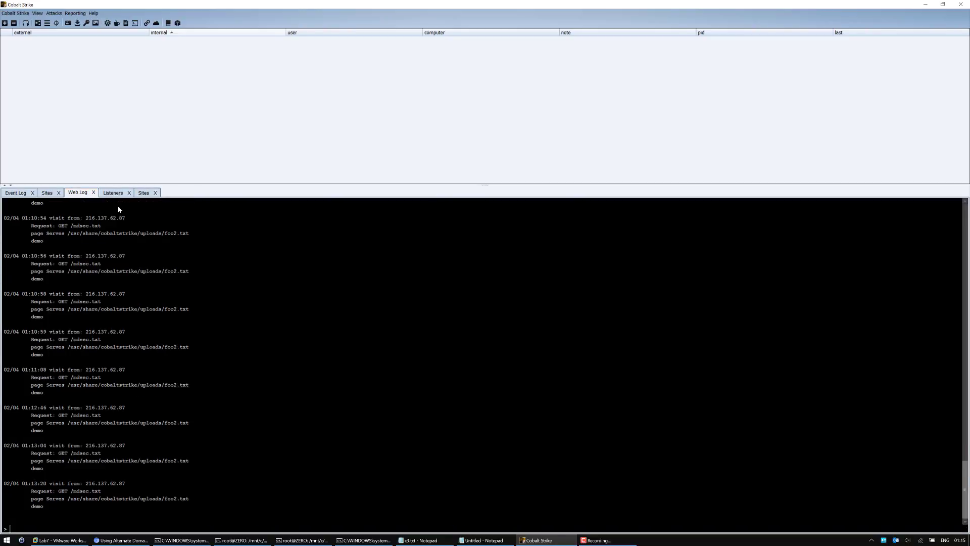
pyautogui.click(49, 538)
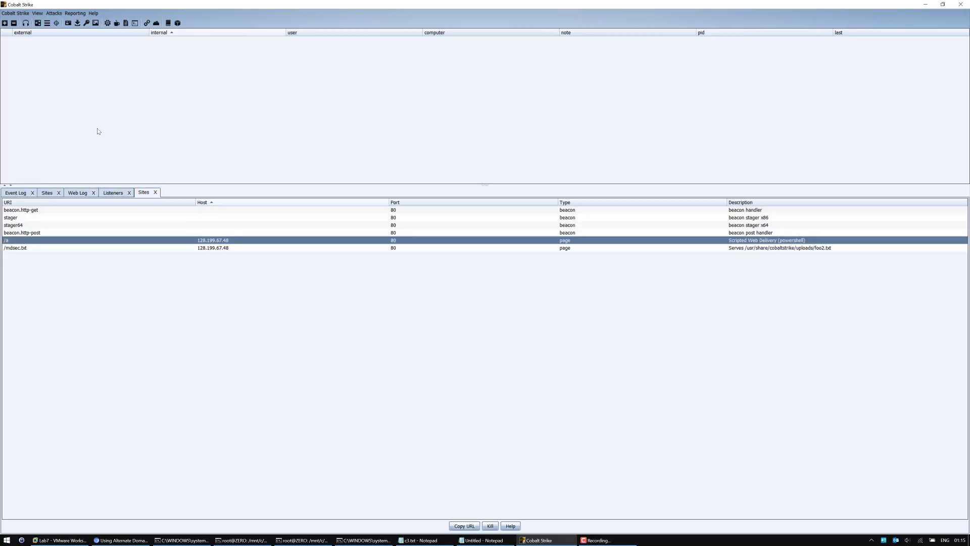
pyautogui.click(467, 525)
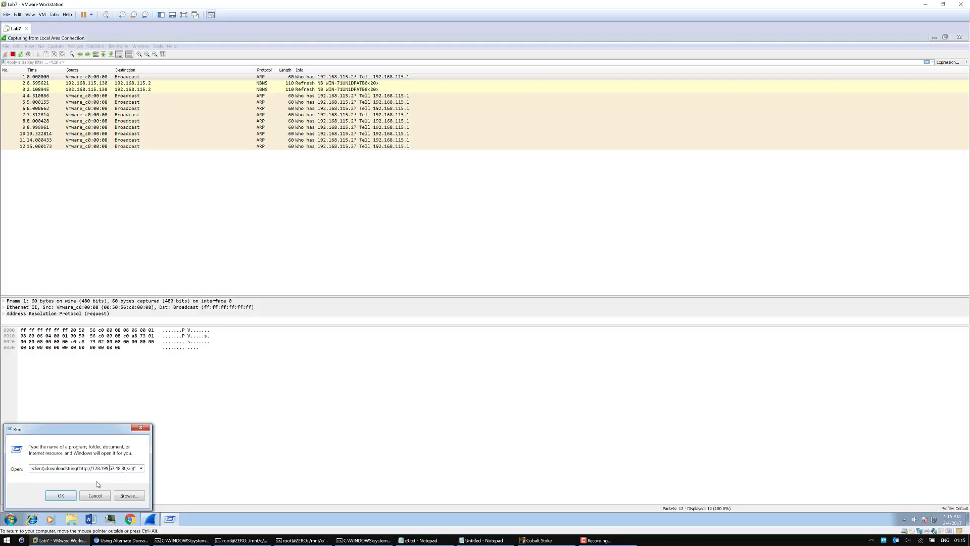
# Run the PowerShell downloadstring payload on the victim and return to Cobalt Strike for the beacon check-in
pyautogui.click(61, 495)
pyautogui.write('dns')
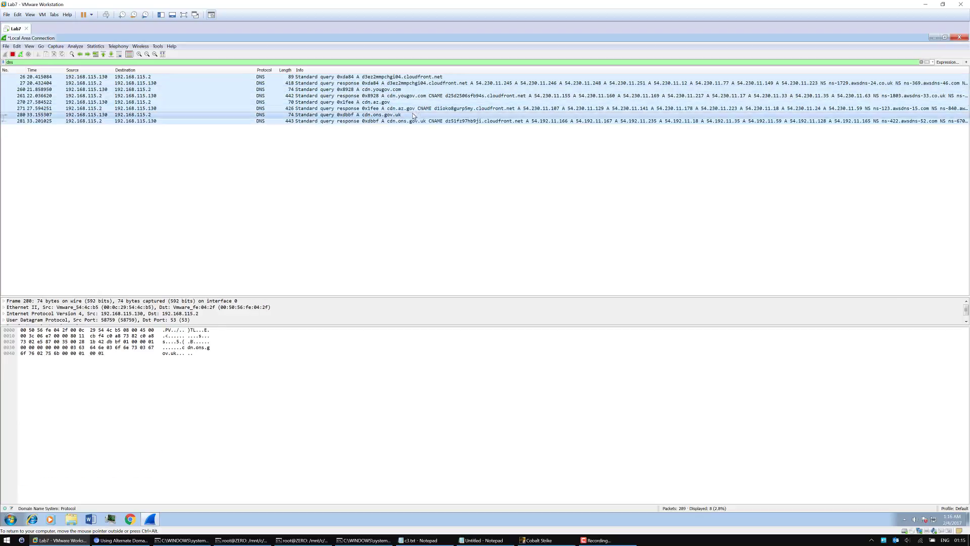
pyautogui.click(539, 539)
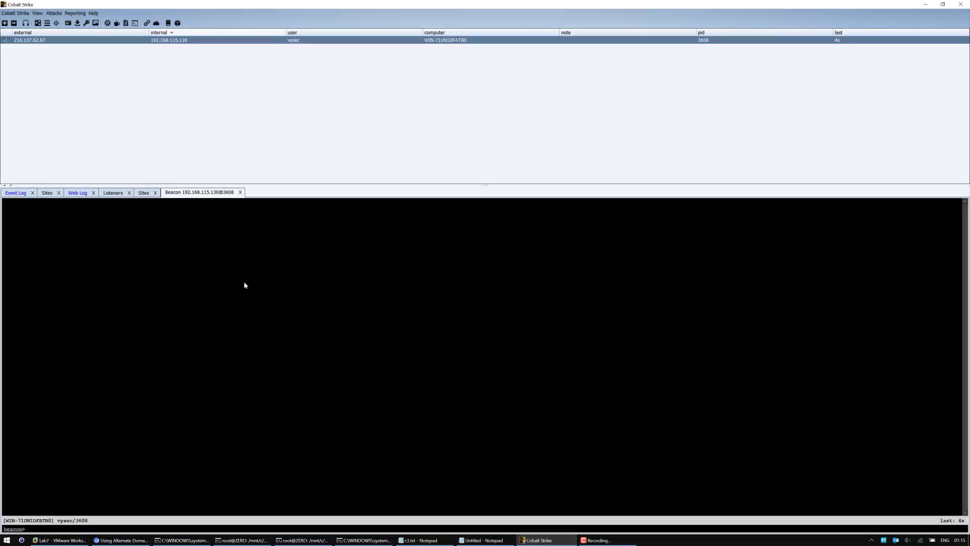
# Make the beacon interactive with sleep 0 and task shell tasklist and shell dir
pyautogui.write('sleep 0')
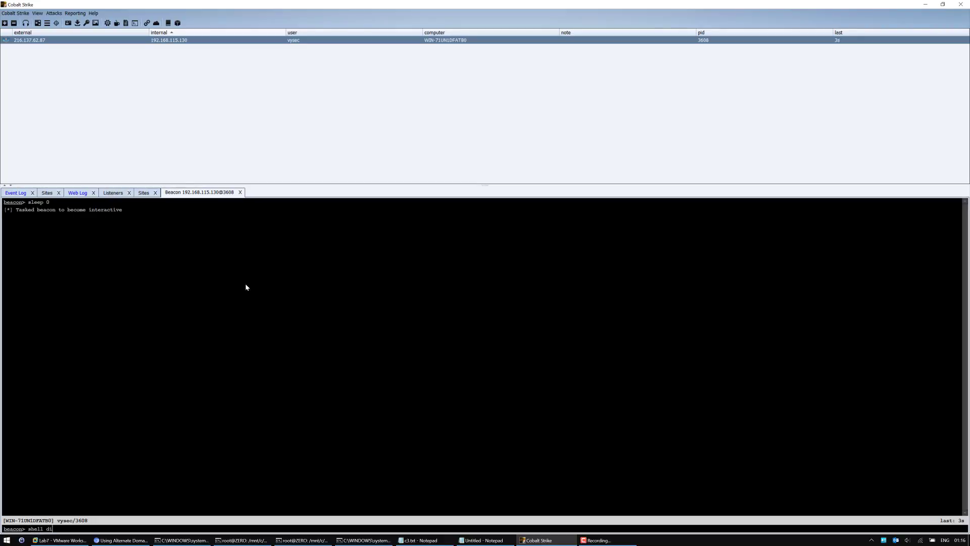
pyautogui.write('ask')
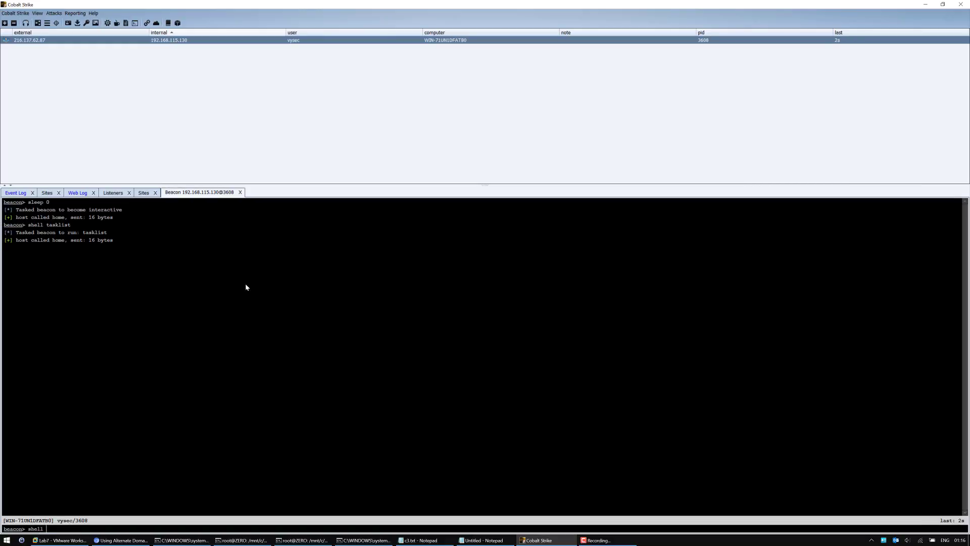
pyautogui.write('dir')
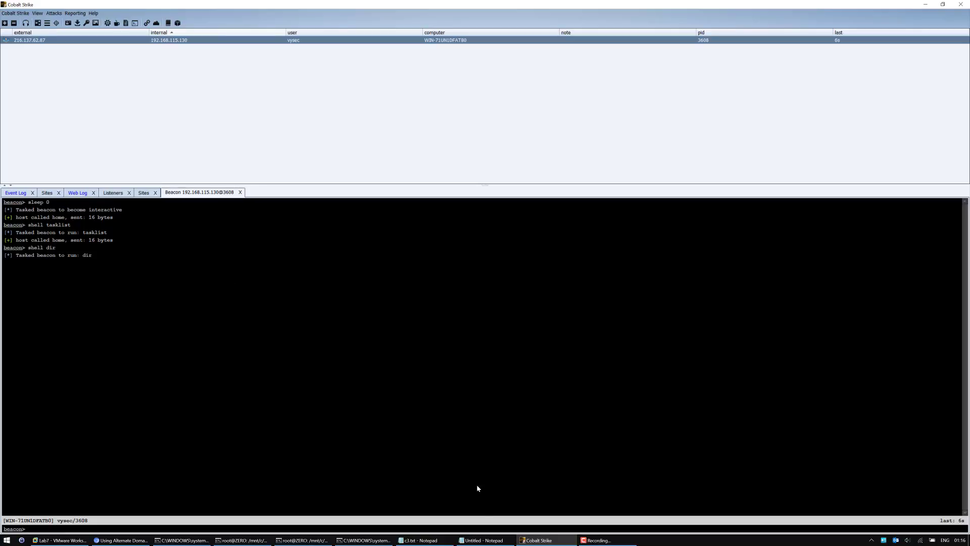
pyautogui.moveTo(60, 540)
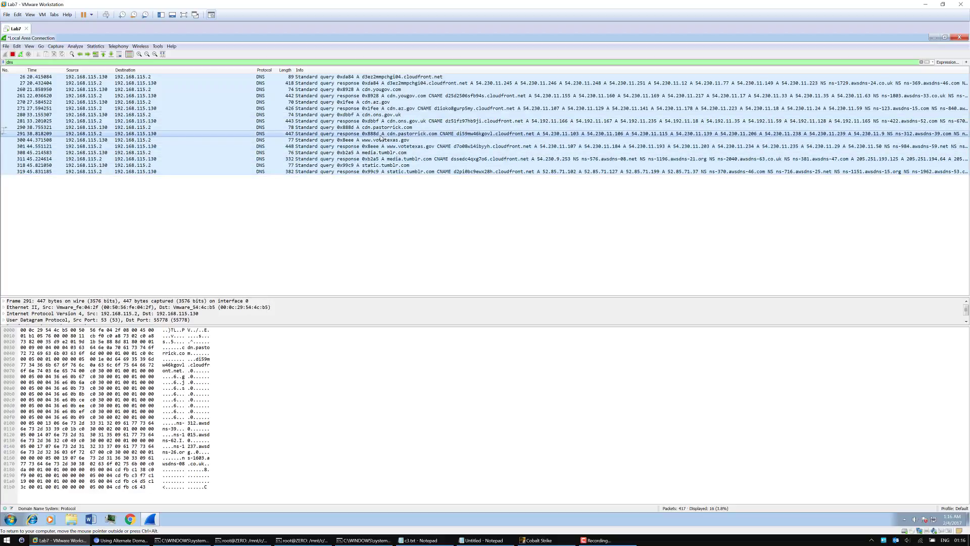
# Filter on http, follow a GET request's TCP stream to CloudFront, then quit without saving
pyautogui.click(386, 109)
pyautogui.write('http')
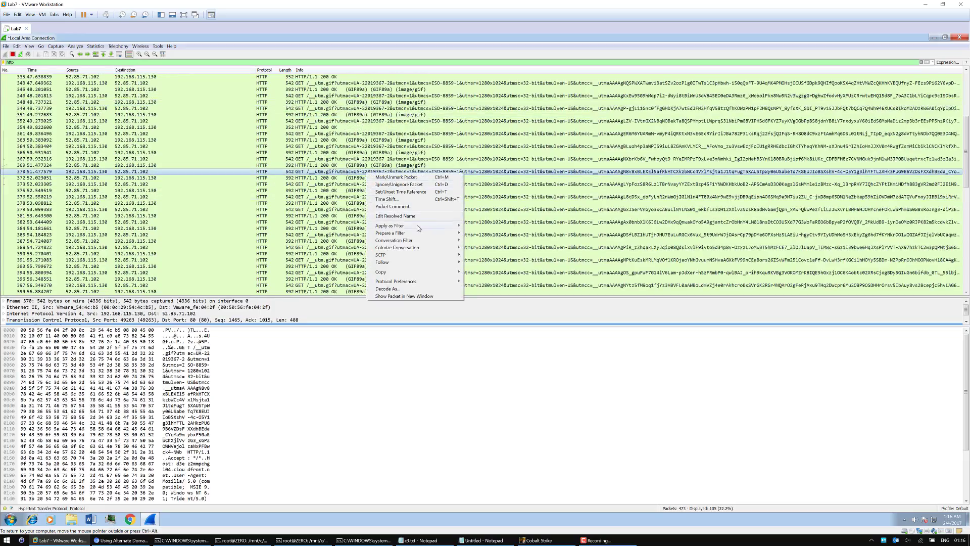
pyautogui.moveTo(402, 263)
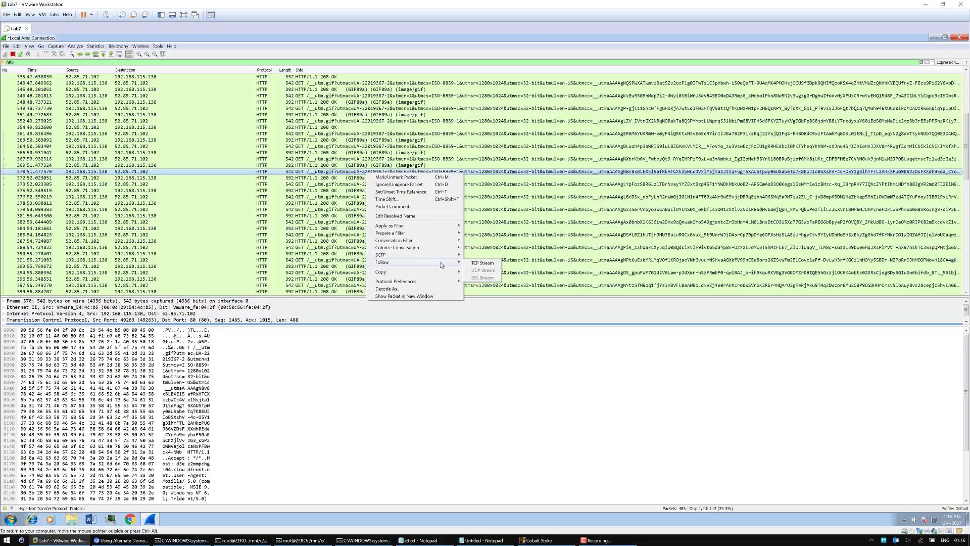
pyautogui.click(482, 263)
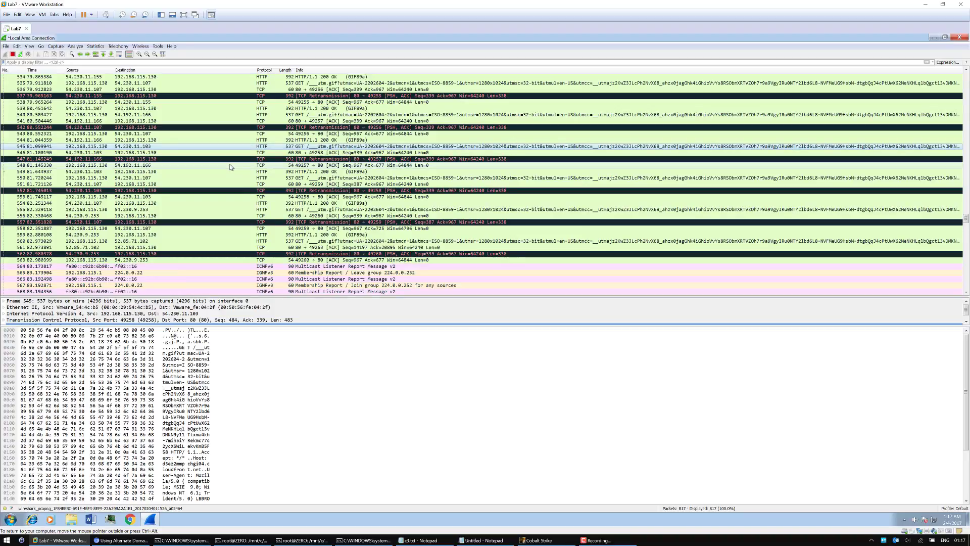
pyautogui.scroll(-3)
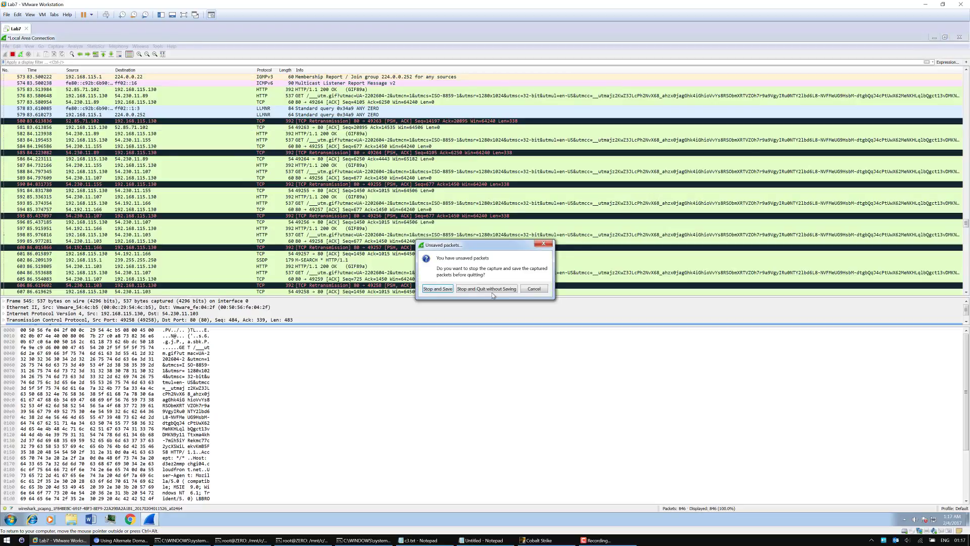
pyautogui.click(486, 289)
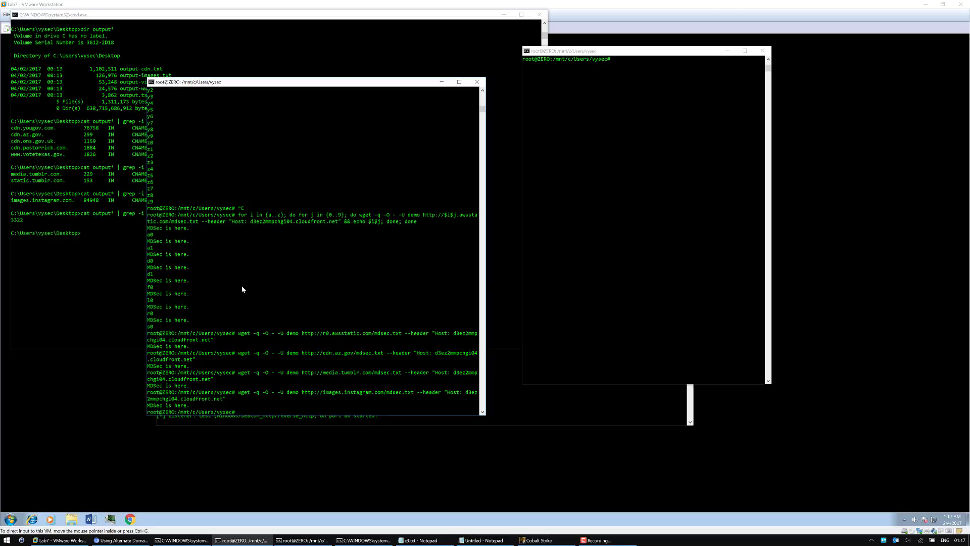
# Enter dig media.tumblr.com at the bash prompt without running it yet
pyautogui.write('dig')
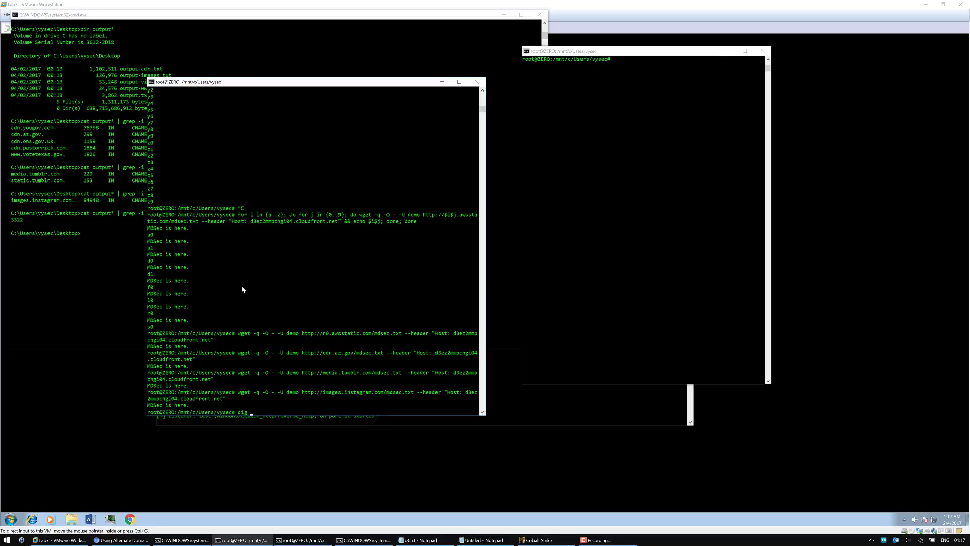
pyautogui.write('media.tumblr.com')
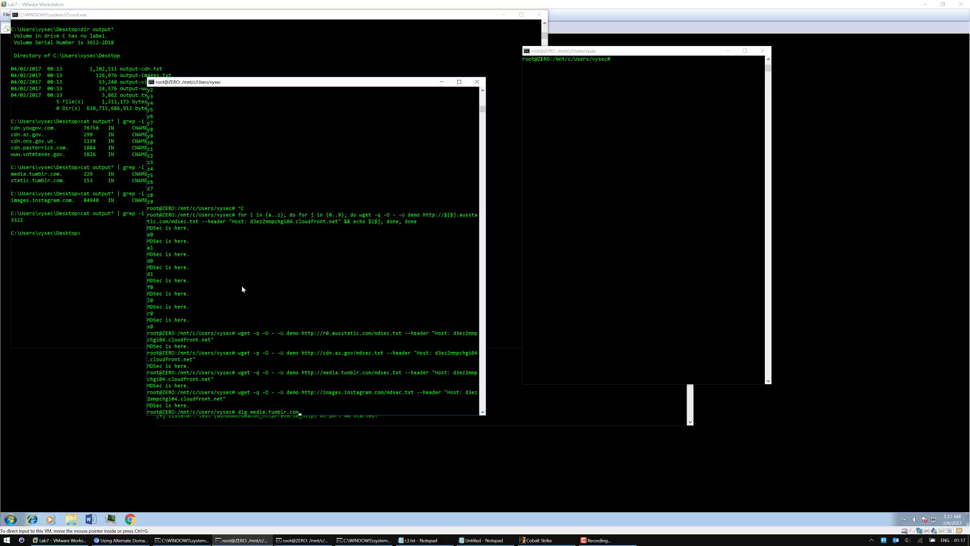